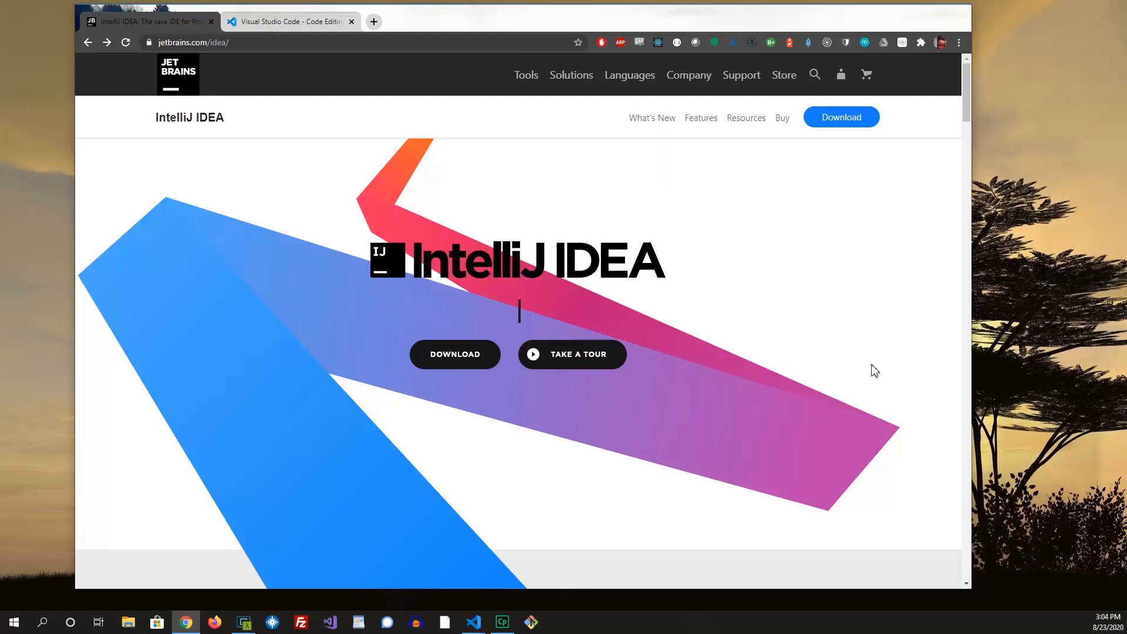
{"action": "mouse_move", "coordinate": [349, 468]}
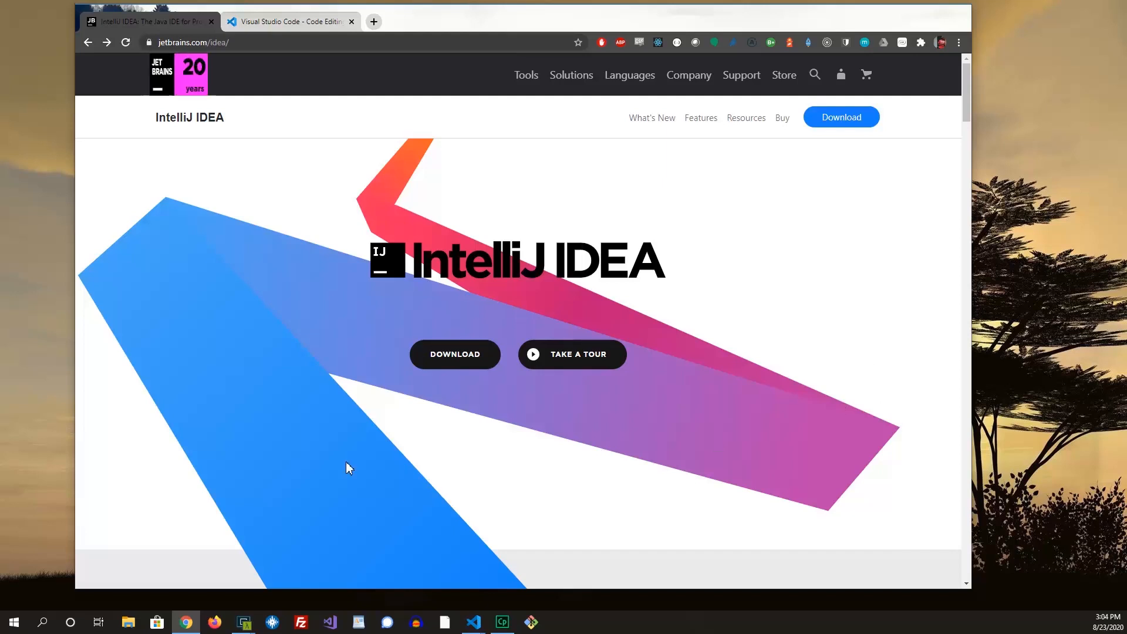
{"action": "mouse_move", "coordinate": [133, 415]}
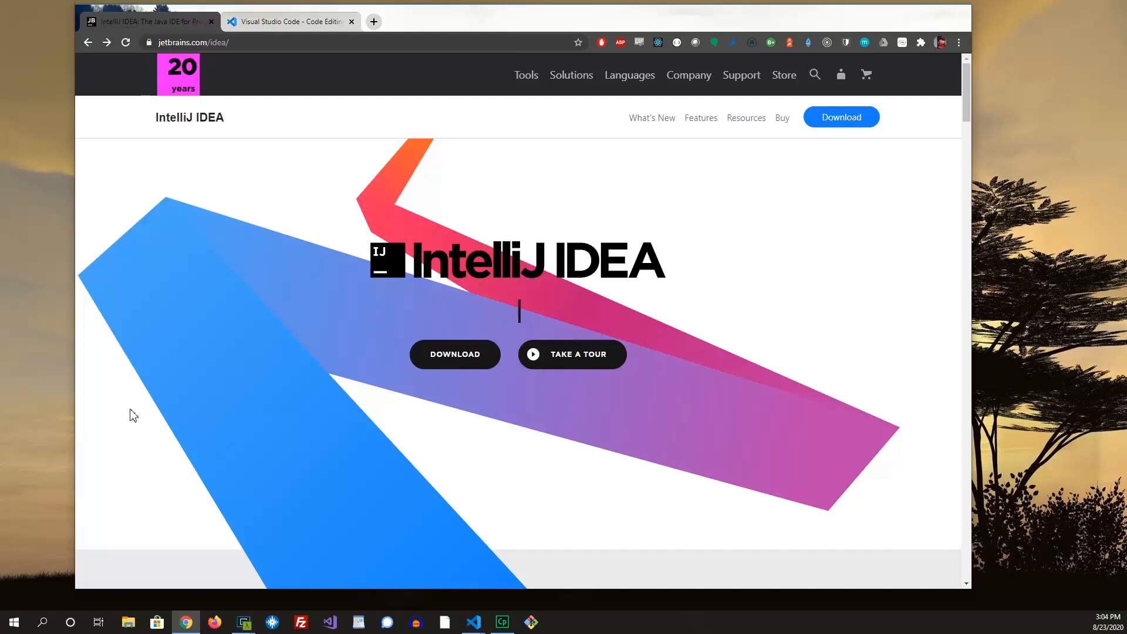
Scroll the IntelliJ IDEA site and go to its download page
{"action": "scroll", "scroll_direction": "down", "scroll_amount": 3}
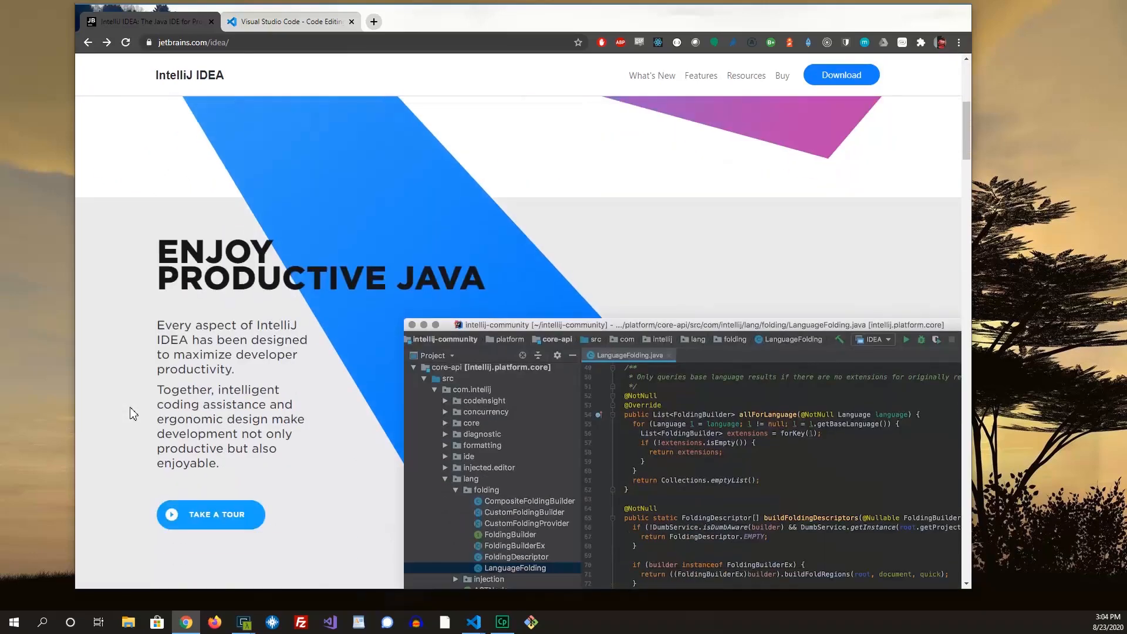
{"action": "scroll", "scroll_direction": "down", "scroll_amount": 3}
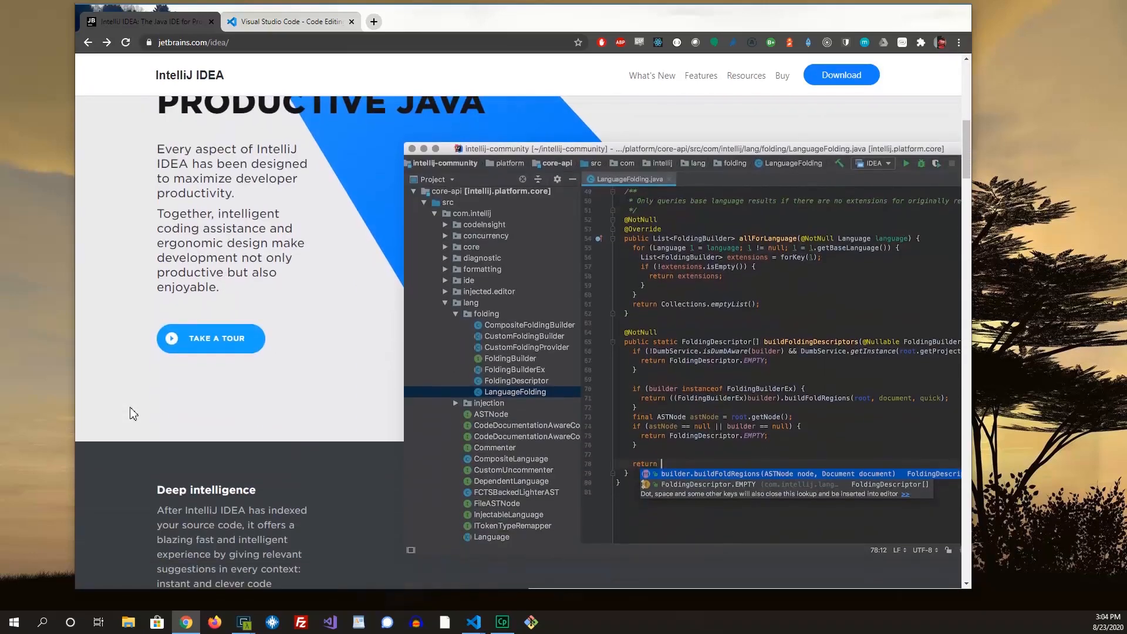
{"action": "scroll", "scroll_direction": "down", "scroll_amount": 3}
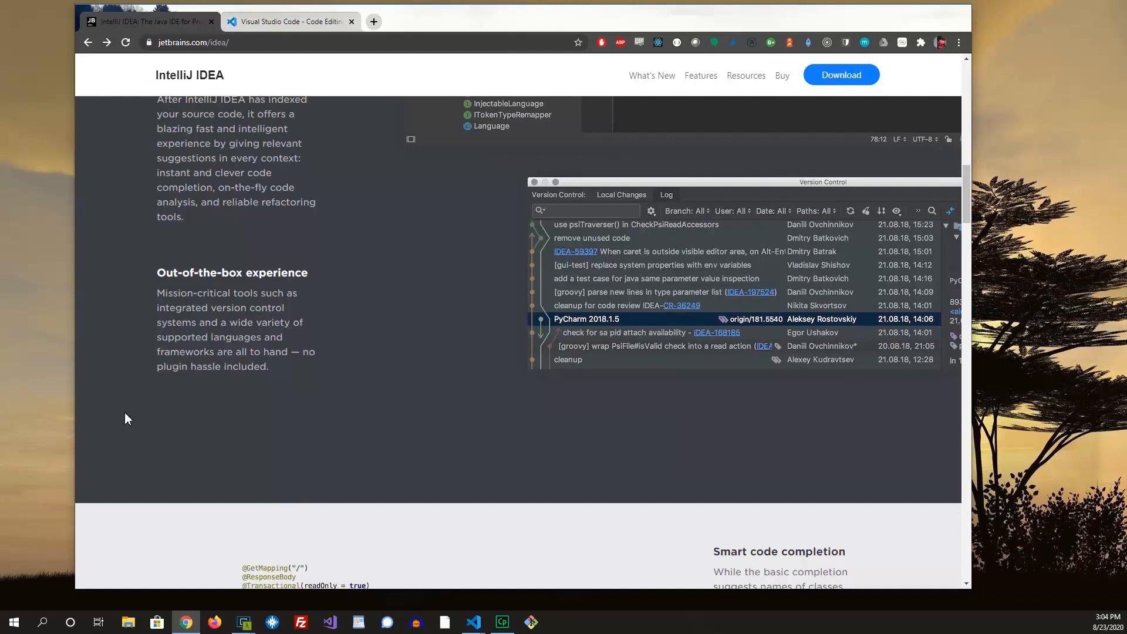
{"action": "mouse_move", "coordinate": [473, 332]}
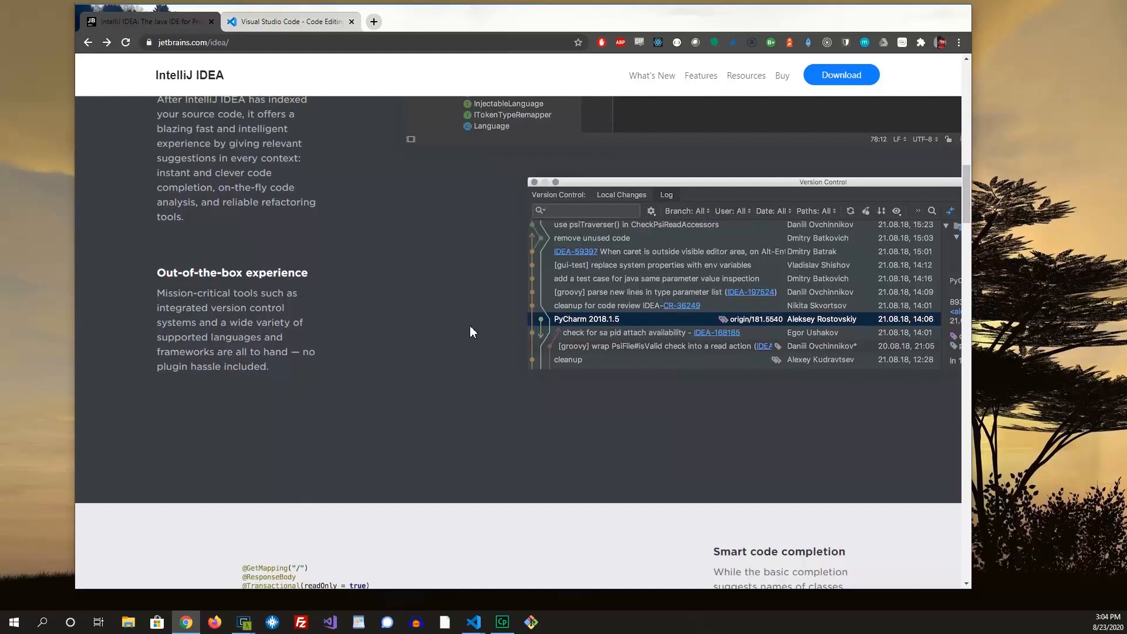
{"action": "mouse_move", "coordinate": [726, 351]}
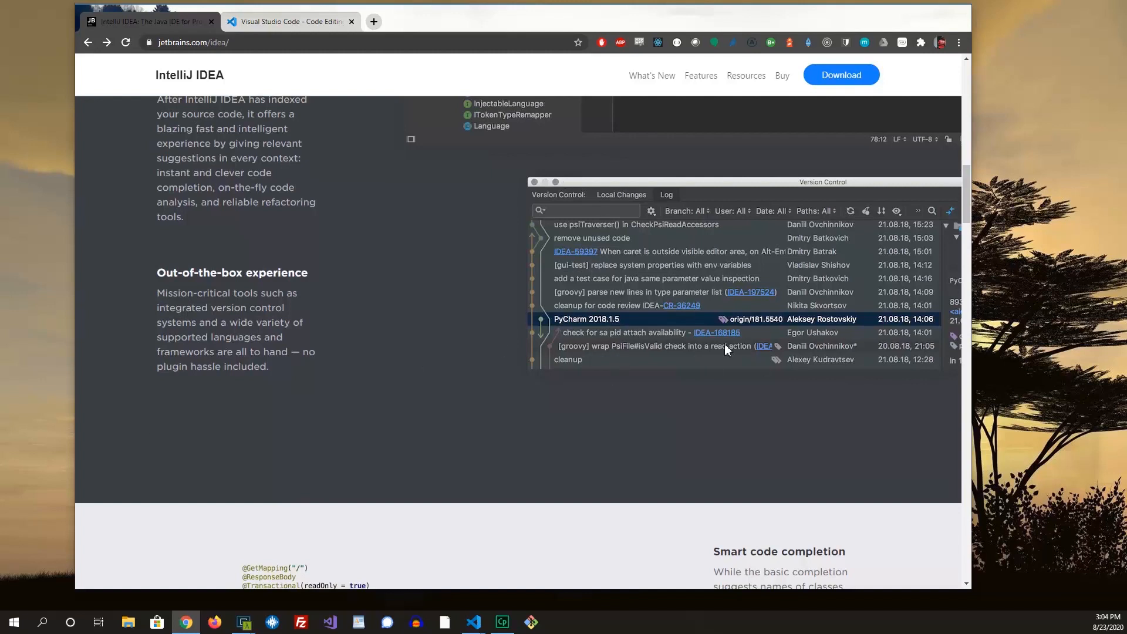
{"action": "mouse_move", "coordinate": [648, 390]}
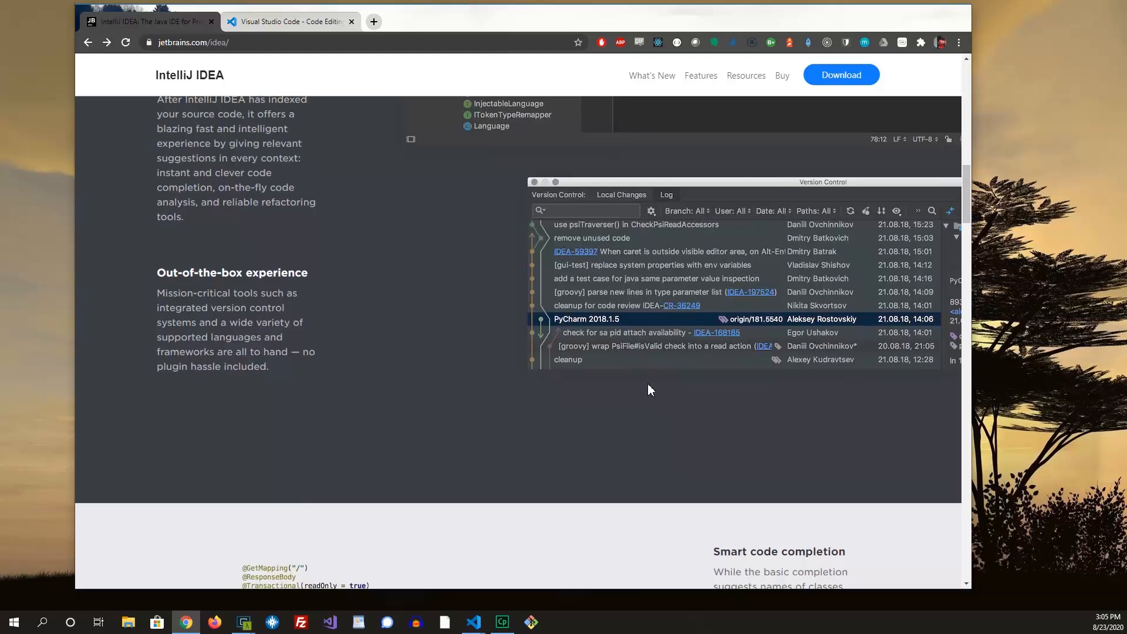
{"action": "mouse_move", "coordinate": [179, 431]}
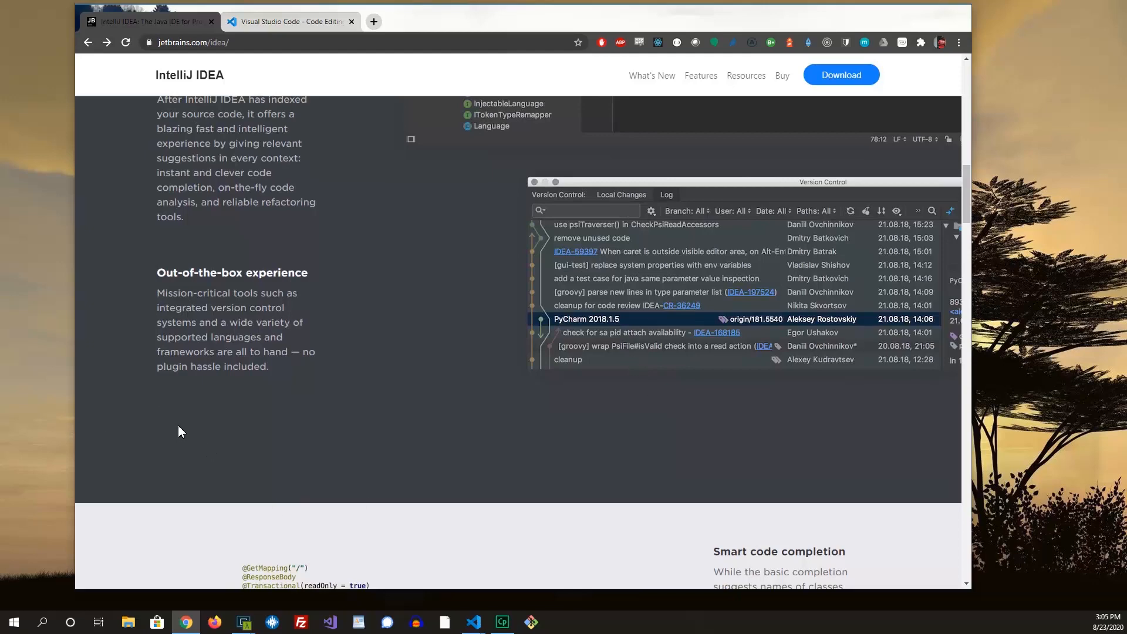
{"action": "scroll", "scroll_direction": "down", "scroll_amount": 3}
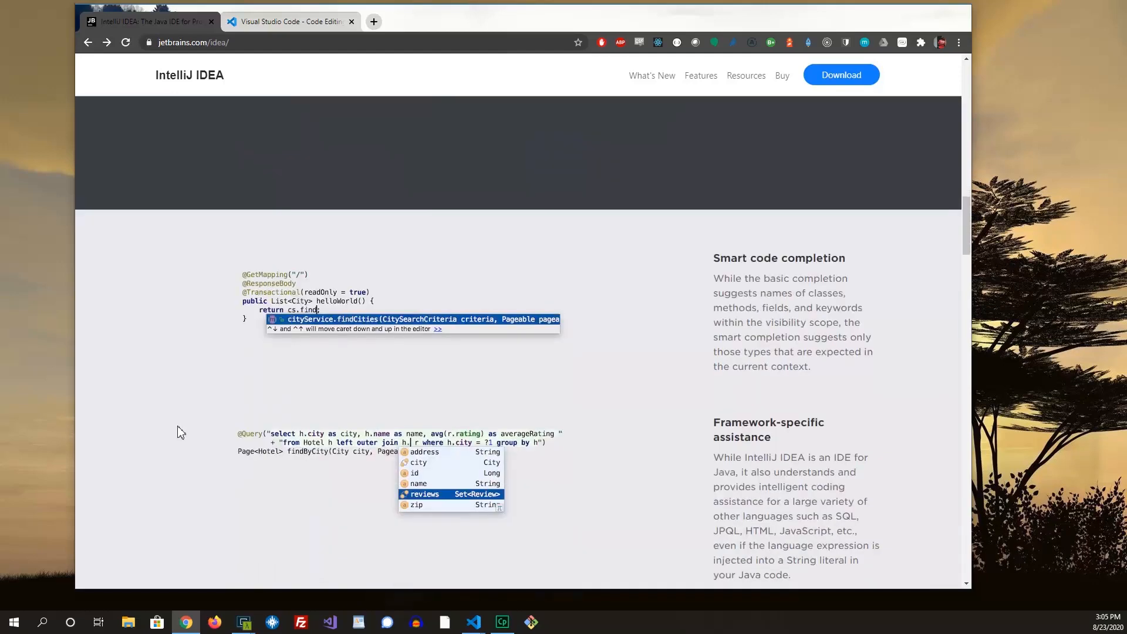
{"action": "scroll", "scroll_direction": "up", "scroll_amount": 3}
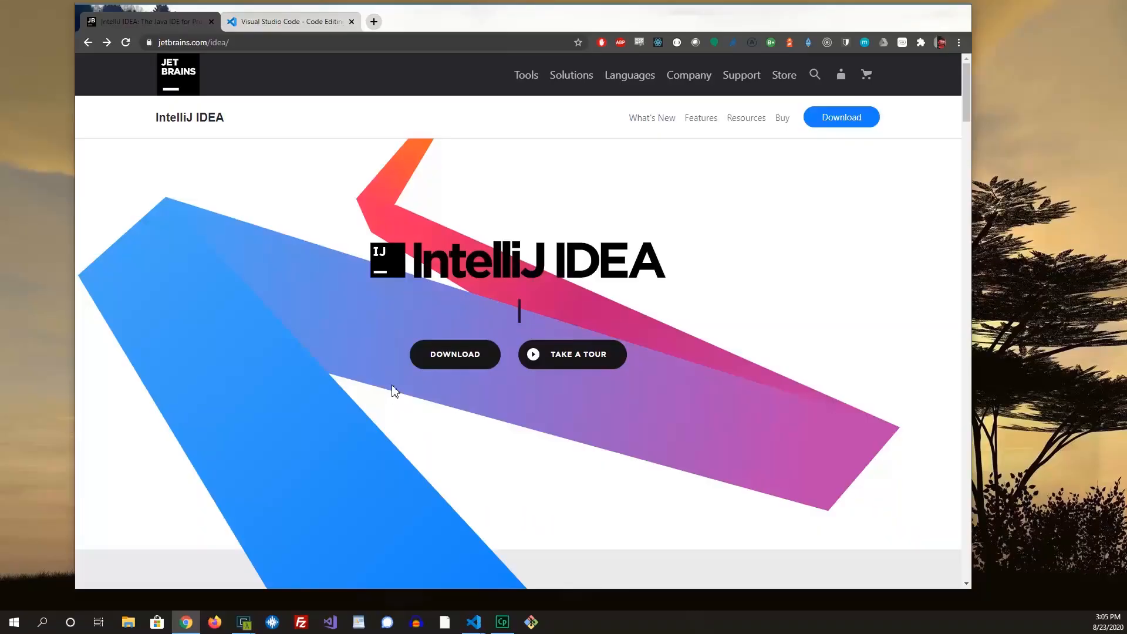
{"action": "mouse_move", "coordinate": [404, 368]}
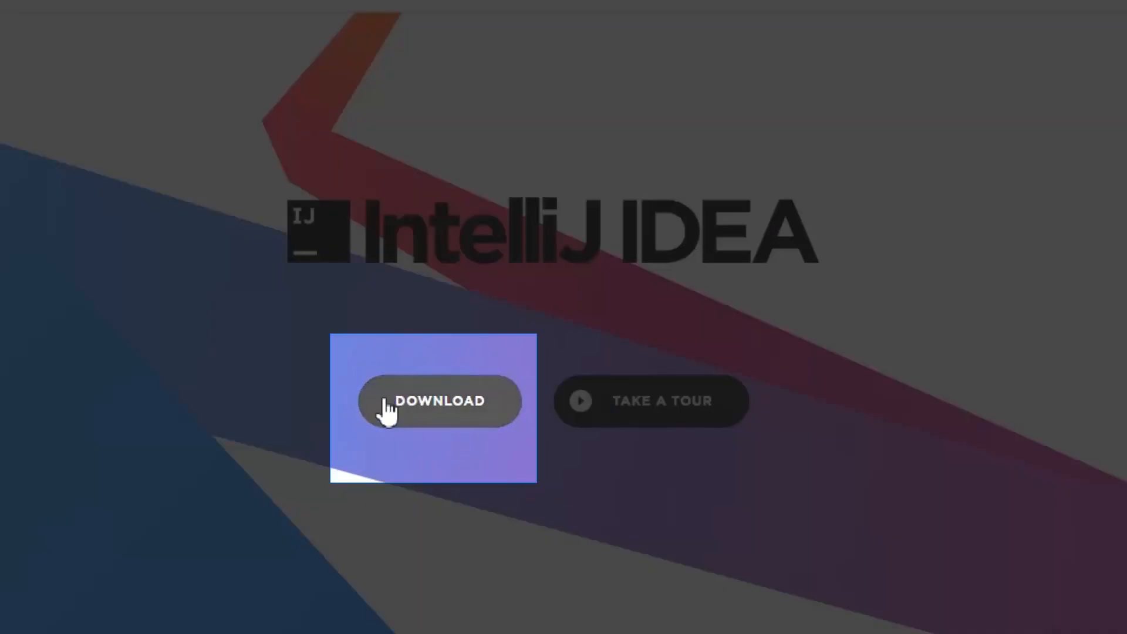
{"action": "left_click", "coordinate": [439, 401]}
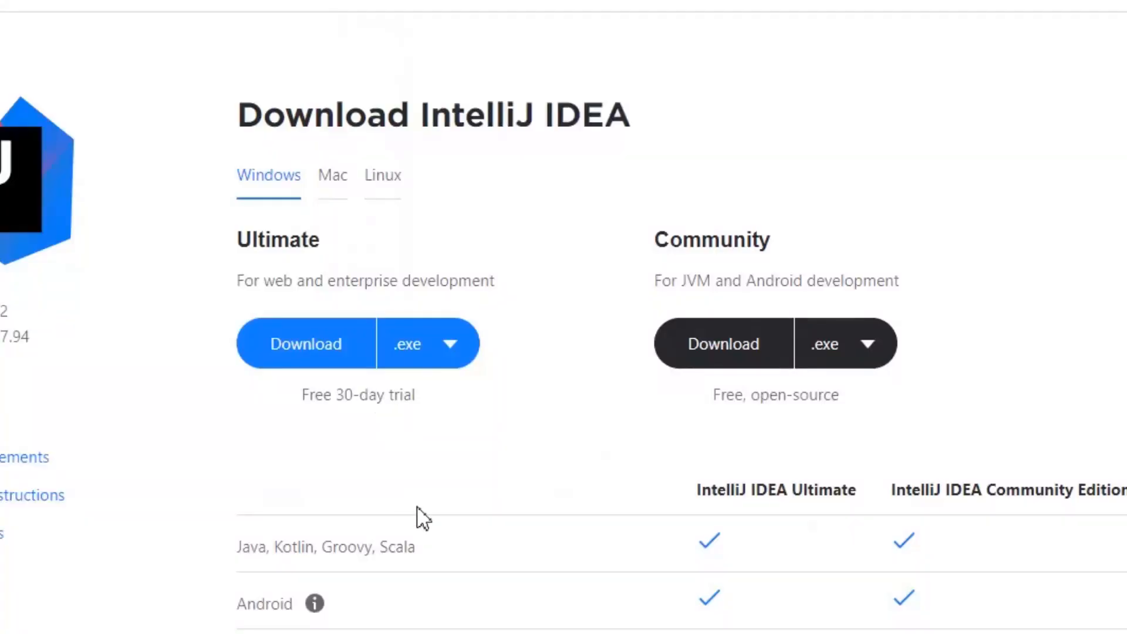
{"action": "mouse_move", "coordinate": [579, 287]}
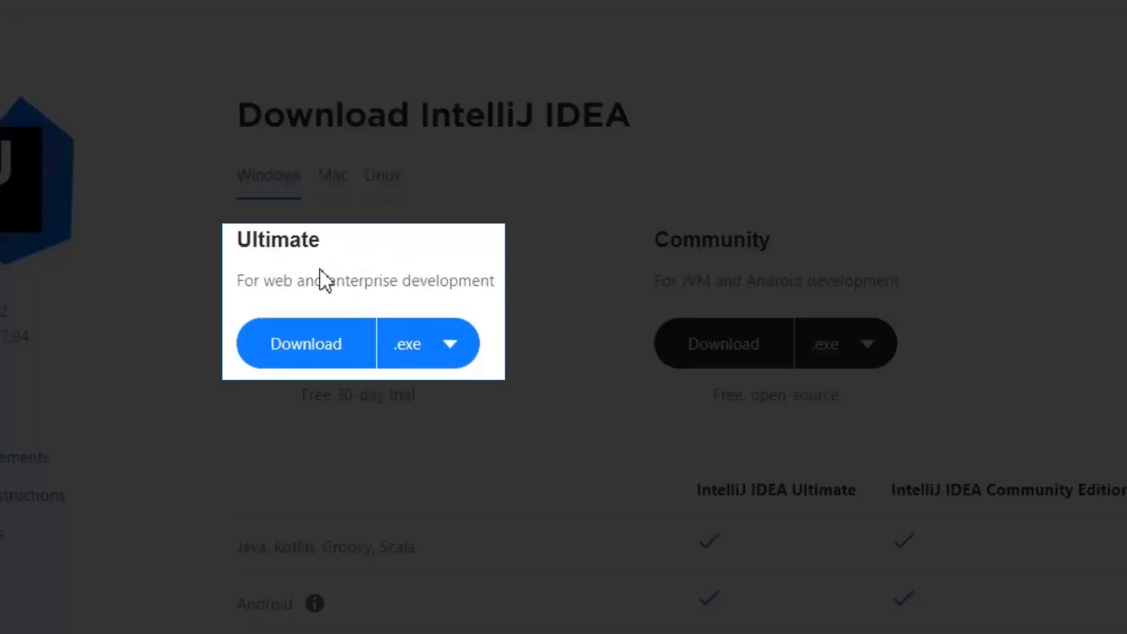
{"action": "mouse_move", "coordinate": [552, 397]}
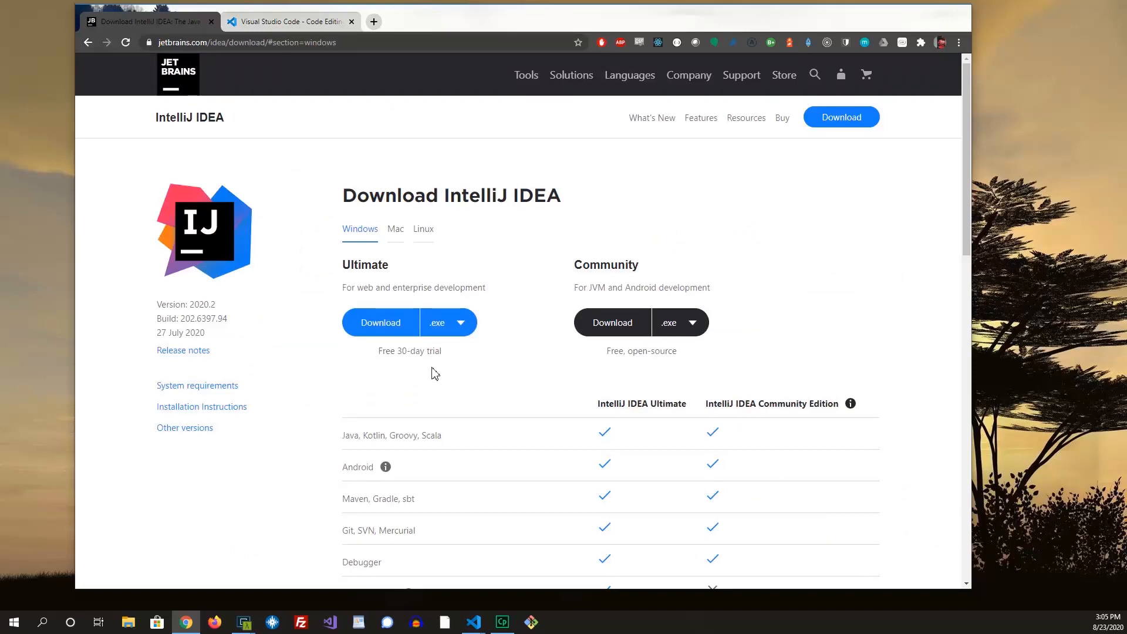
{"action": "mouse_move", "coordinate": [477, 370]}
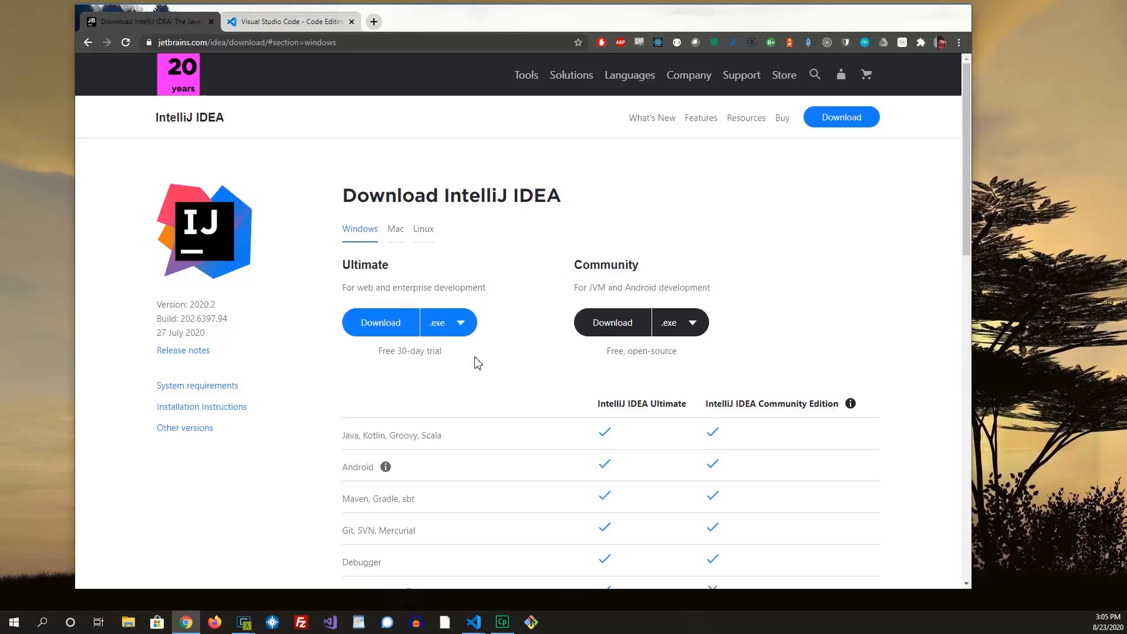
{"action": "mouse_move", "coordinate": [395, 228]}
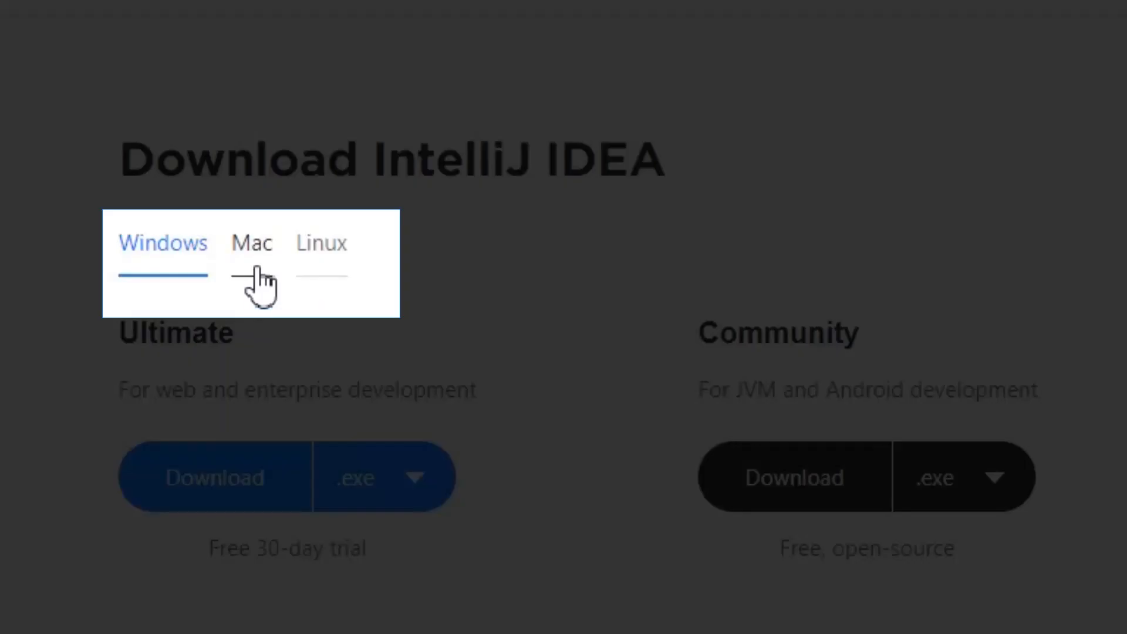
Preview the Mac and Linux download options, then return to Windows
{"action": "left_click", "coordinate": [252, 242]}
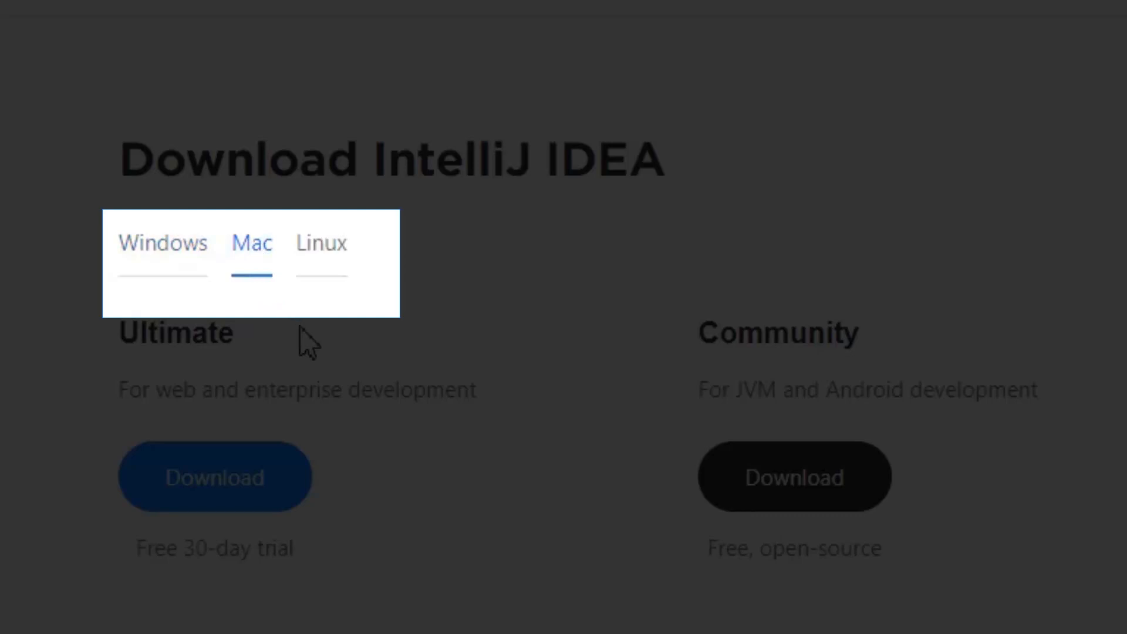
{"action": "left_click", "coordinate": [321, 242]}
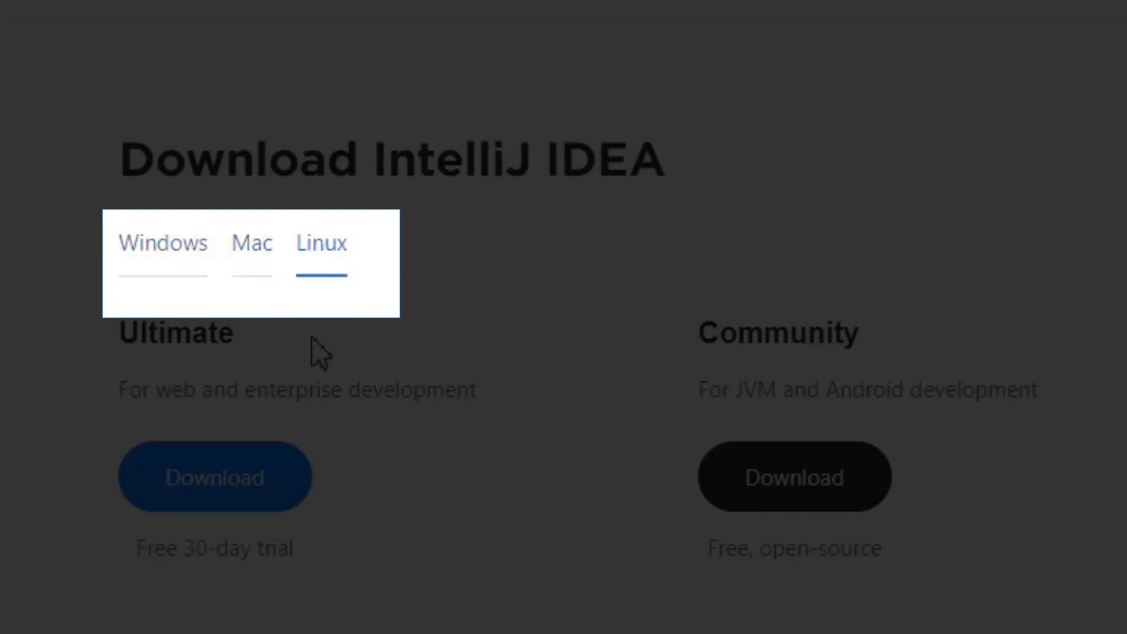
{"action": "left_click", "coordinate": [163, 243]}
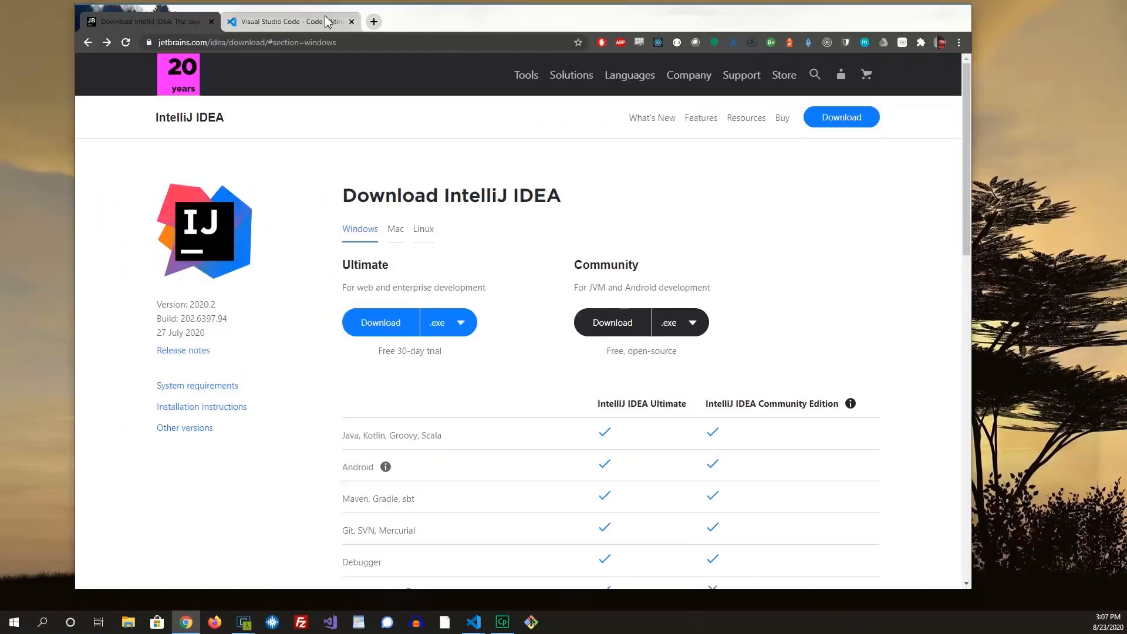
{"action": "left_click", "coordinate": [288, 22]}
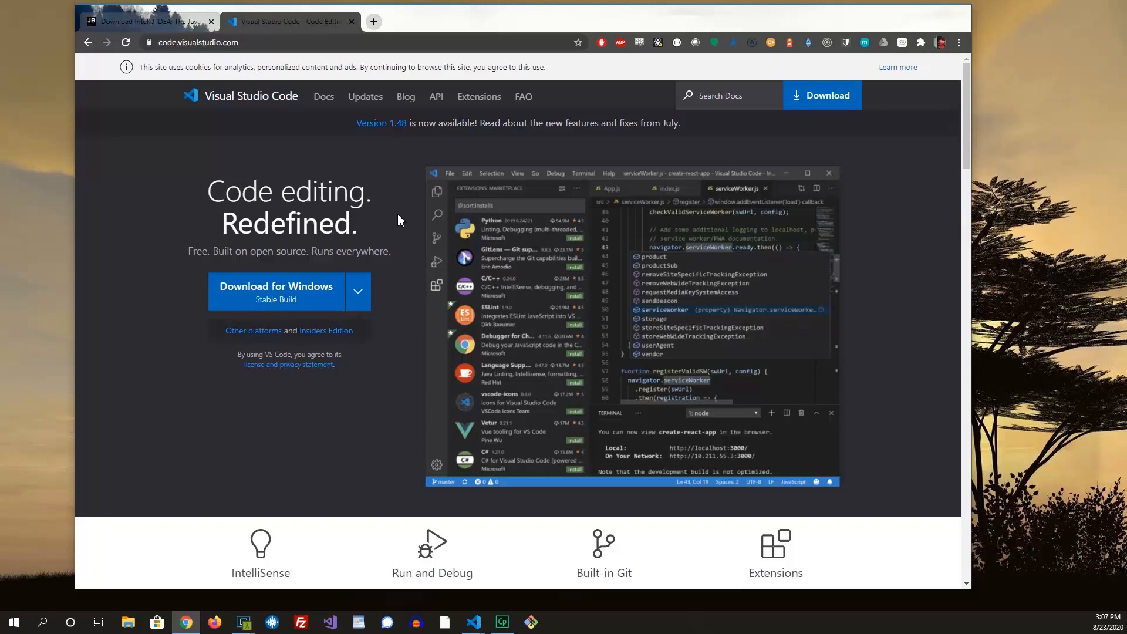
{"action": "mouse_move", "coordinate": [400, 301]}
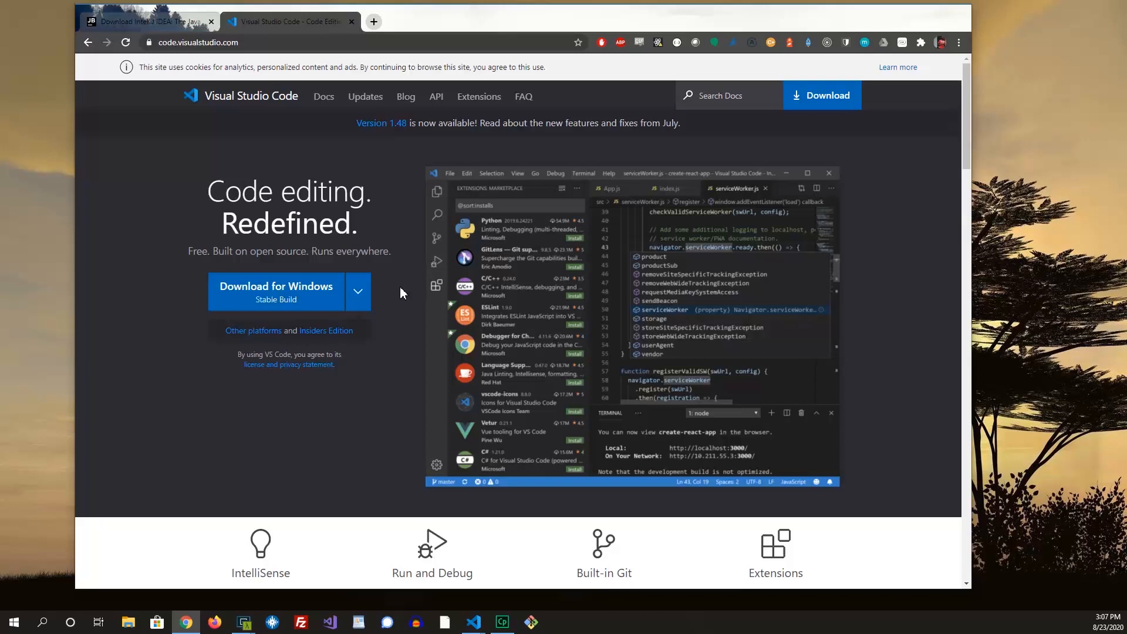
{"action": "mouse_move", "coordinate": [393, 295]}
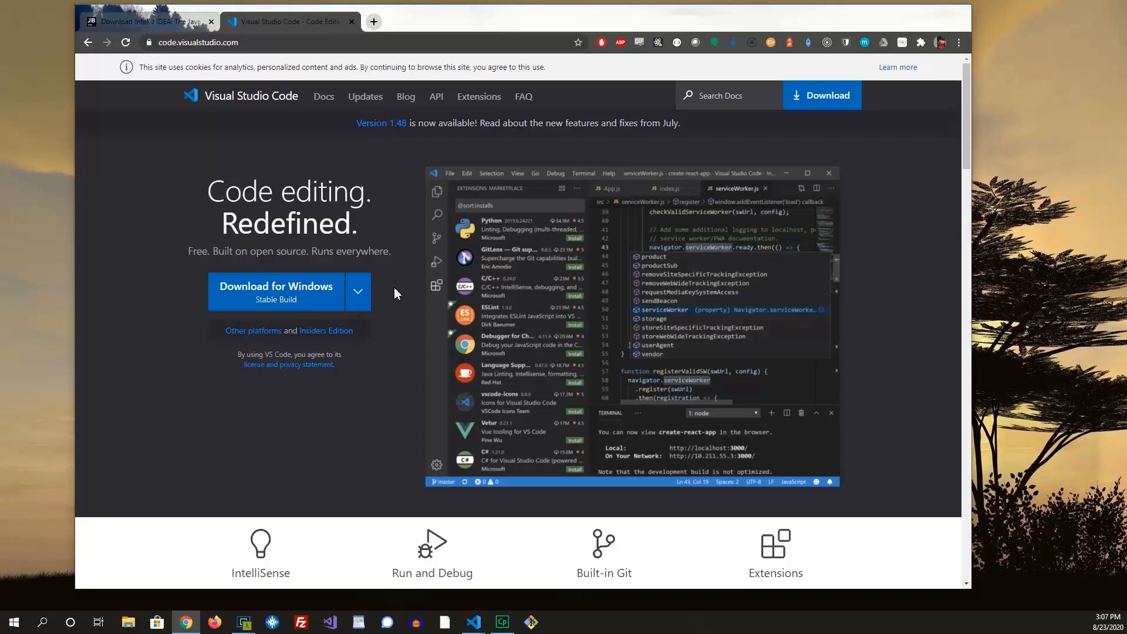
{"action": "mouse_move", "coordinate": [404, 320]}
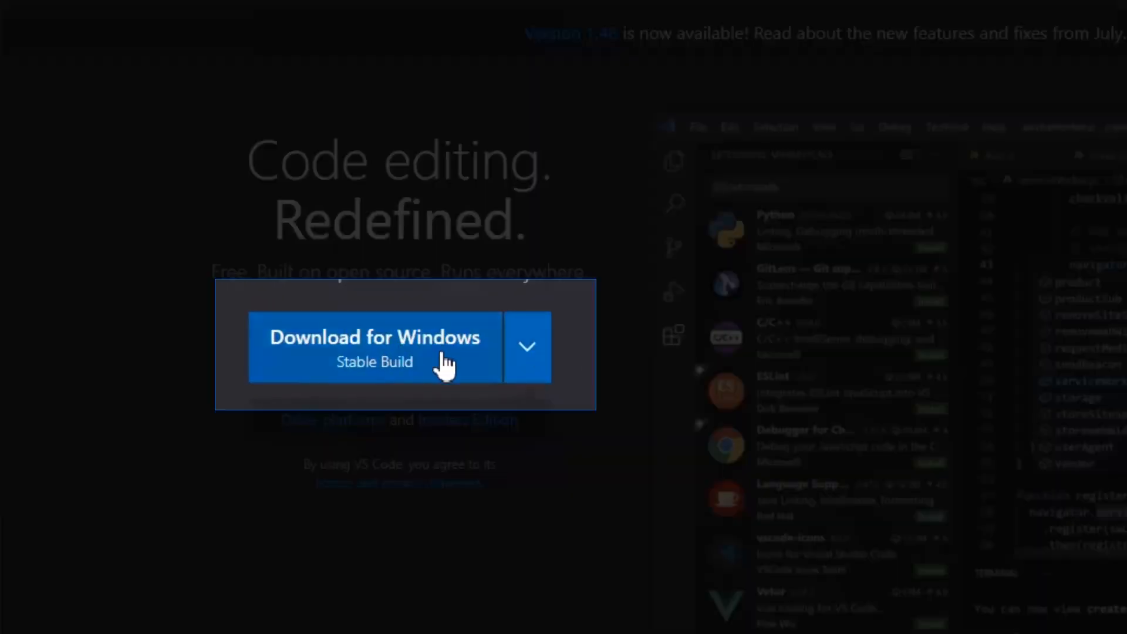
{"action": "mouse_move", "coordinate": [615, 327]}
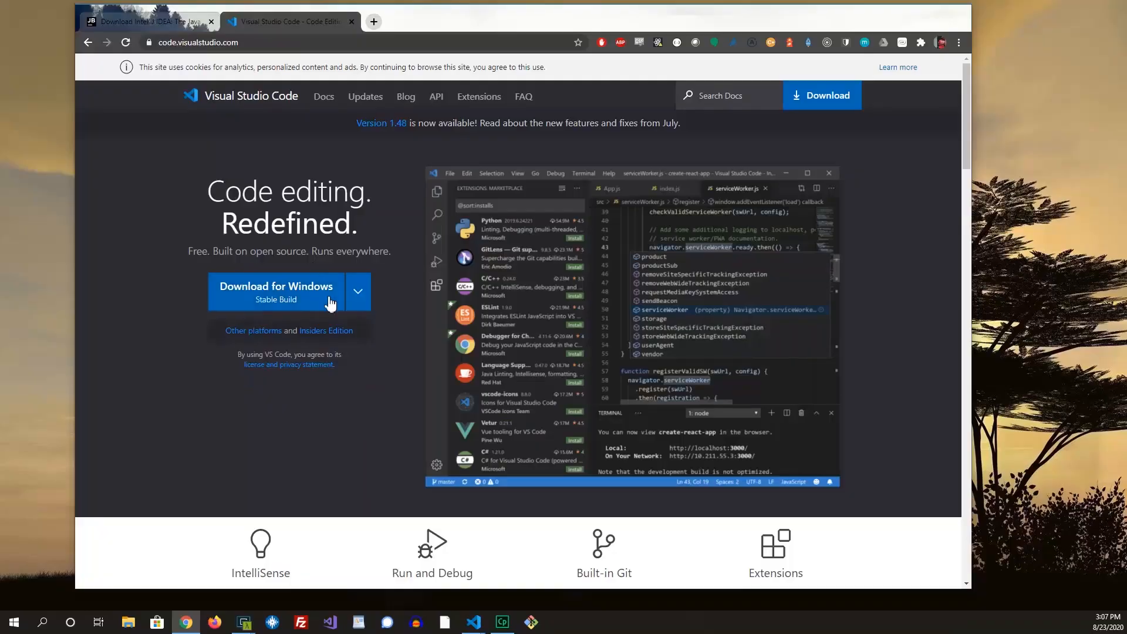
{"action": "mouse_move", "coordinate": [358, 313]}
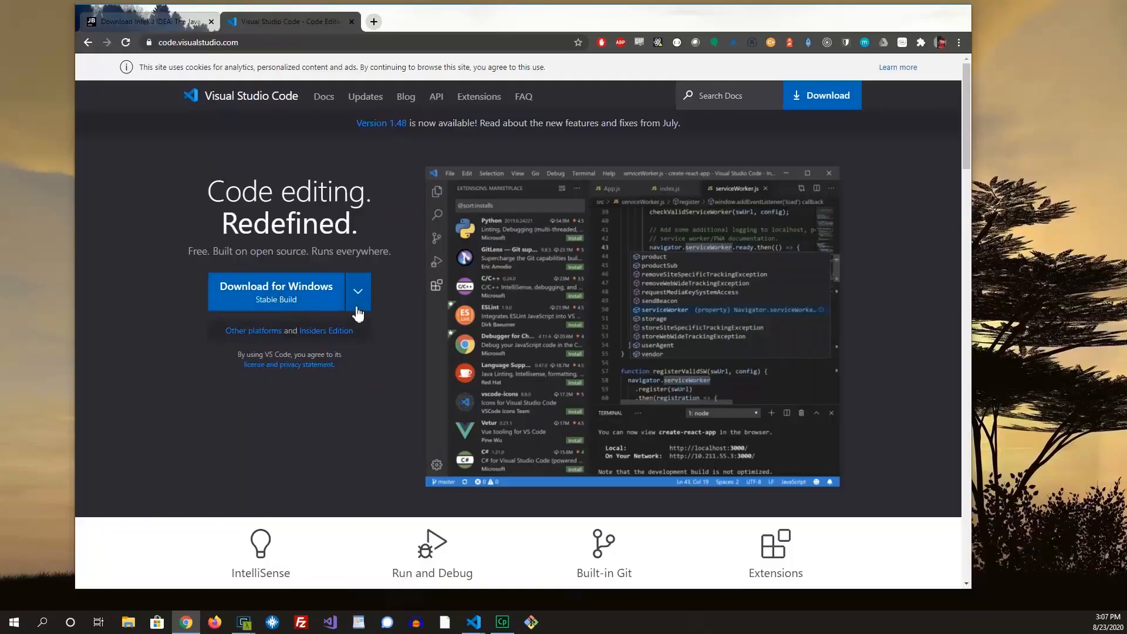
{"action": "mouse_move", "coordinate": [386, 334]}
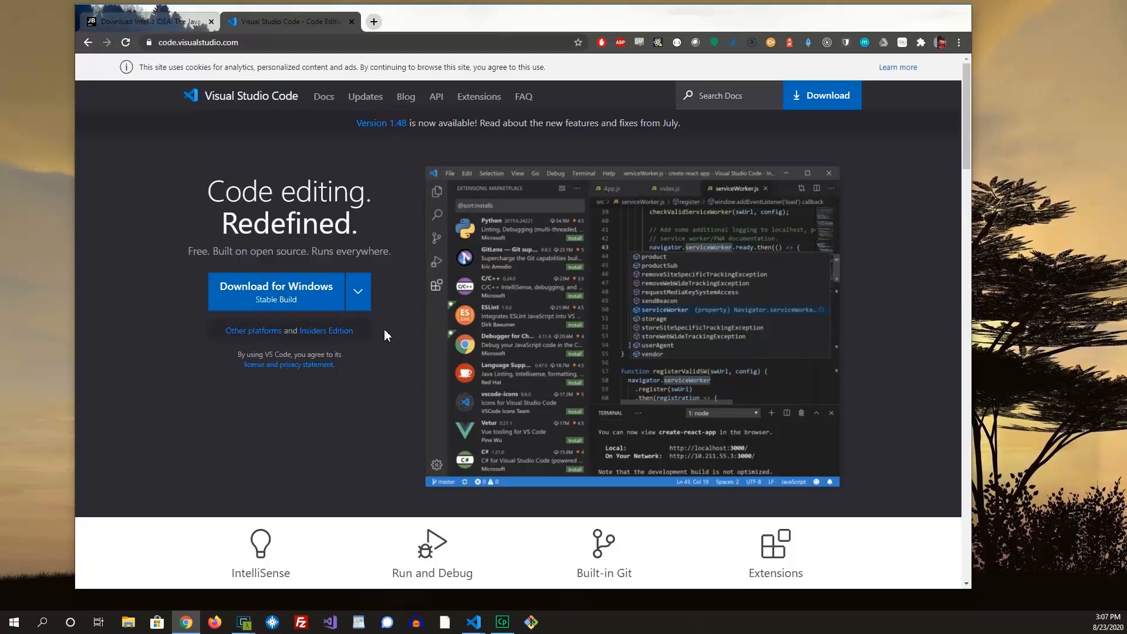
{"action": "mouse_move", "coordinate": [394, 364]}
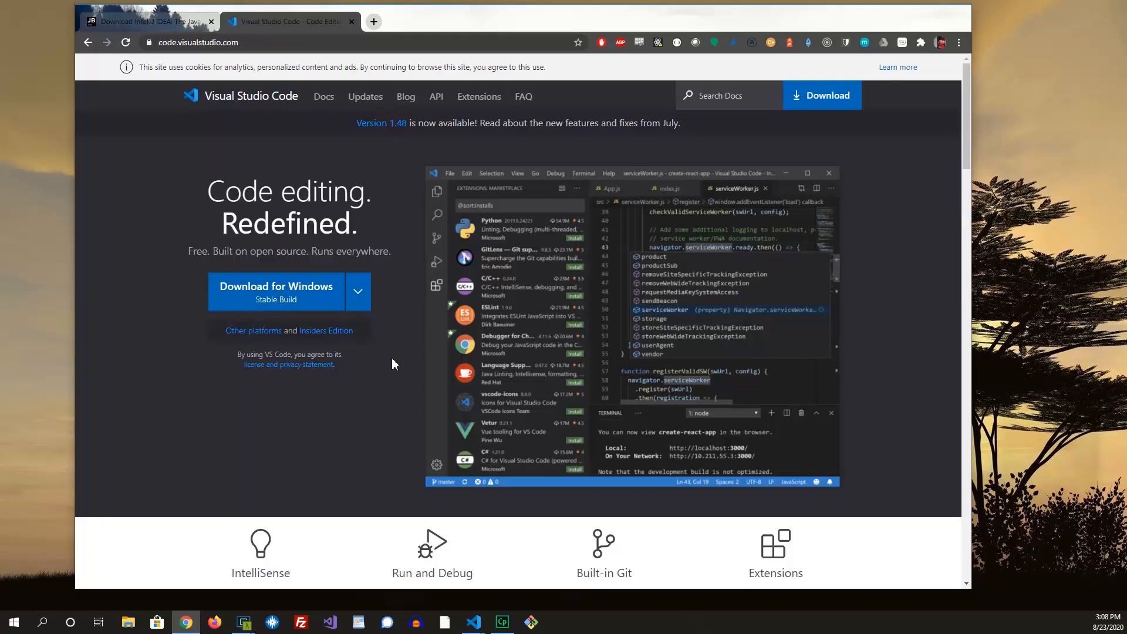
{"action": "mouse_move", "coordinate": [406, 458]}
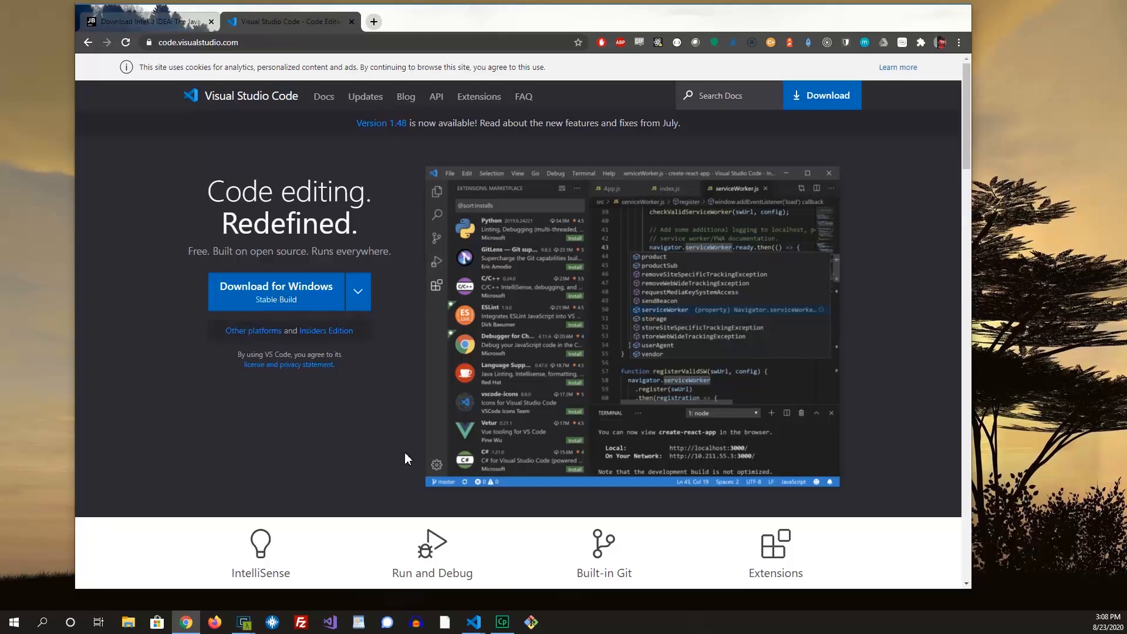
{"action": "mouse_move", "coordinate": [467, 531]}
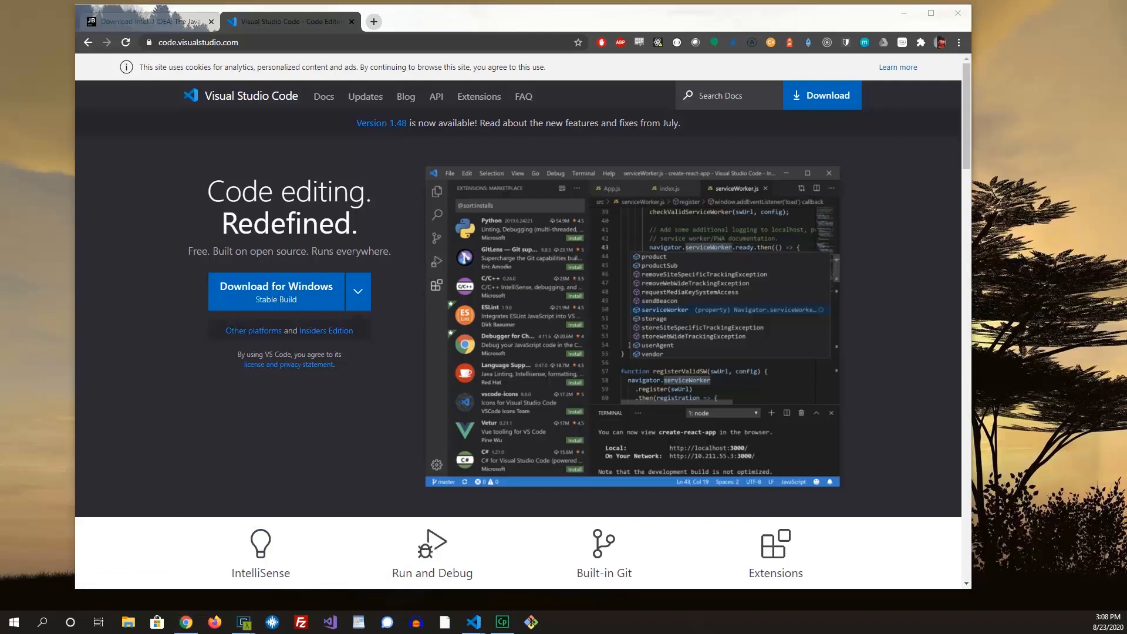
In IntelliJ, turn off startup tips, close the tip dialog, and show TestService.java
{"action": "left_click", "coordinate": [558, 622]}
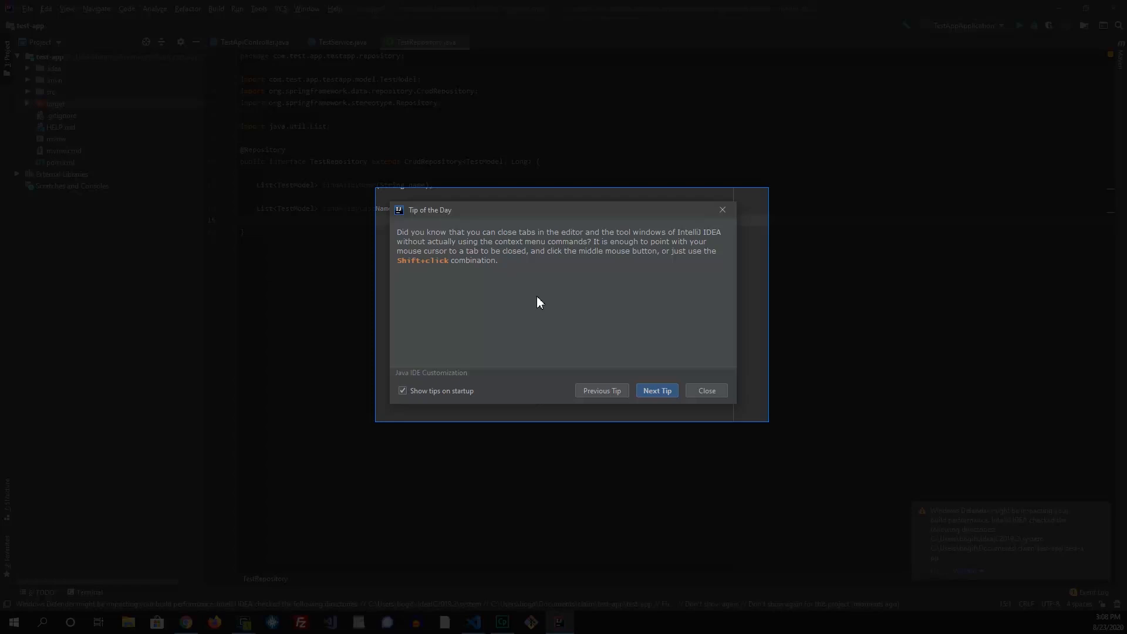
{"action": "left_click", "coordinate": [655, 391]}
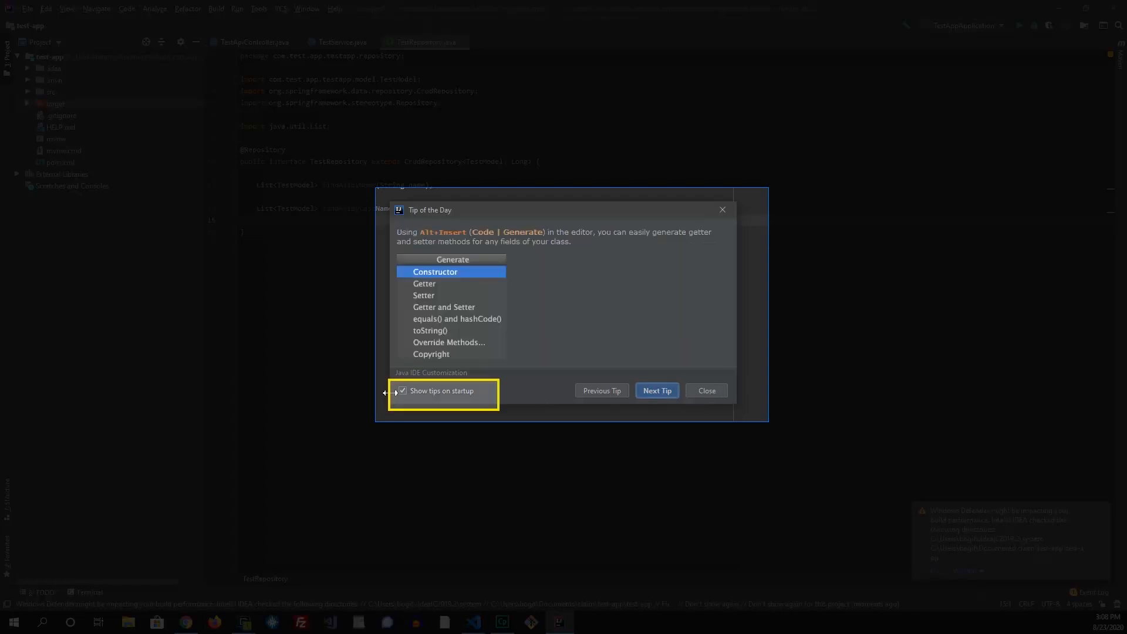
{"action": "mouse_move", "coordinate": [404, 401]}
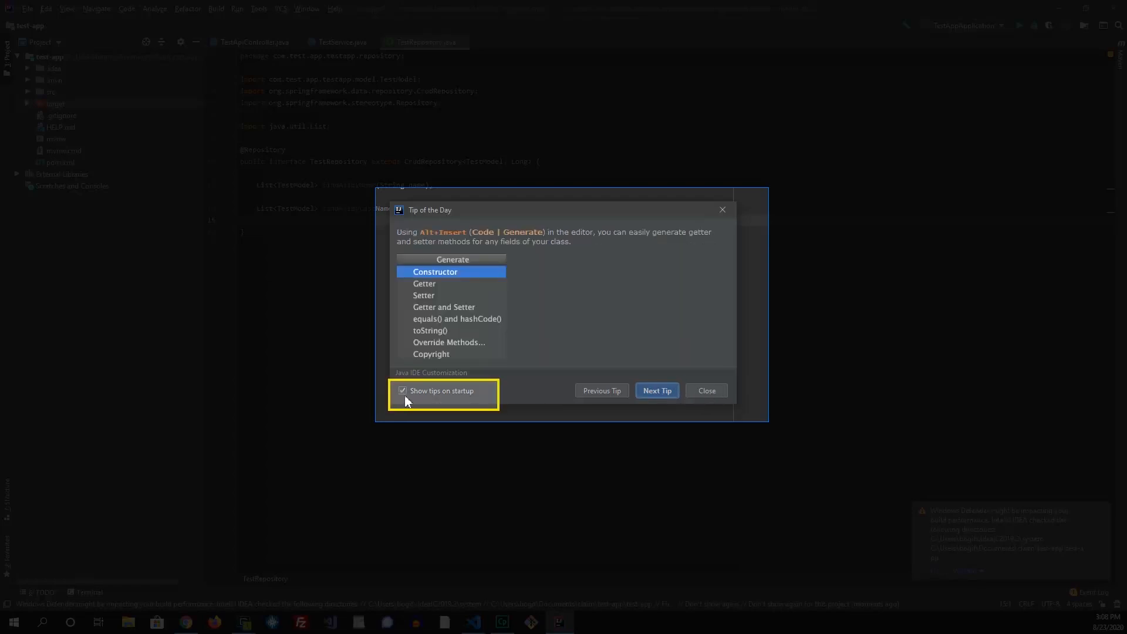
{"action": "left_click", "coordinate": [403, 391]}
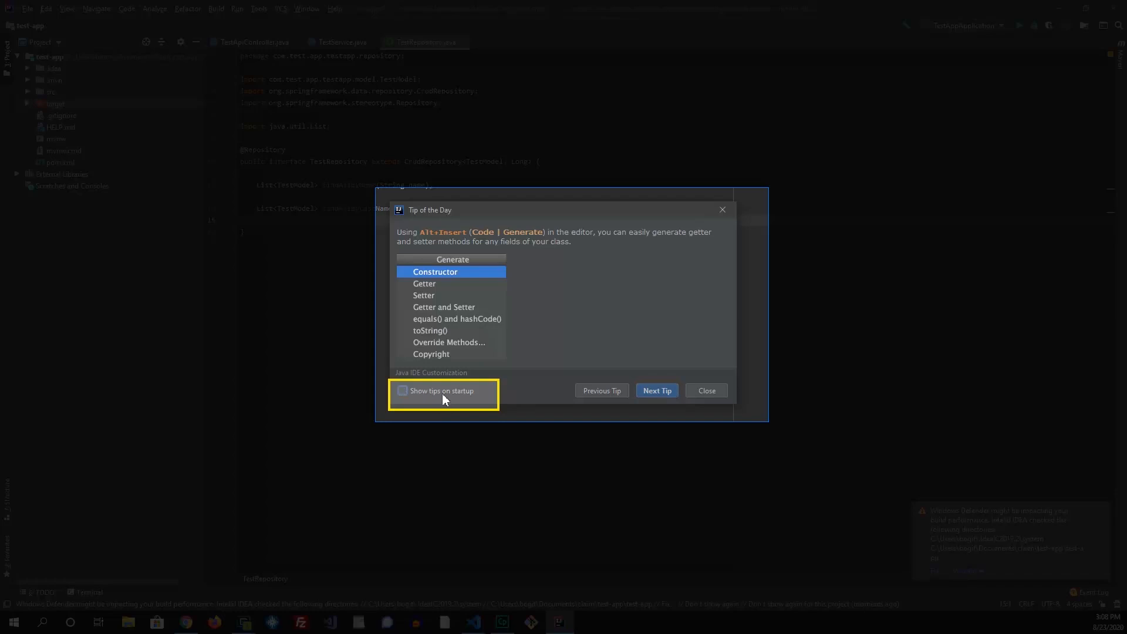
{"action": "left_click", "coordinate": [705, 390]}
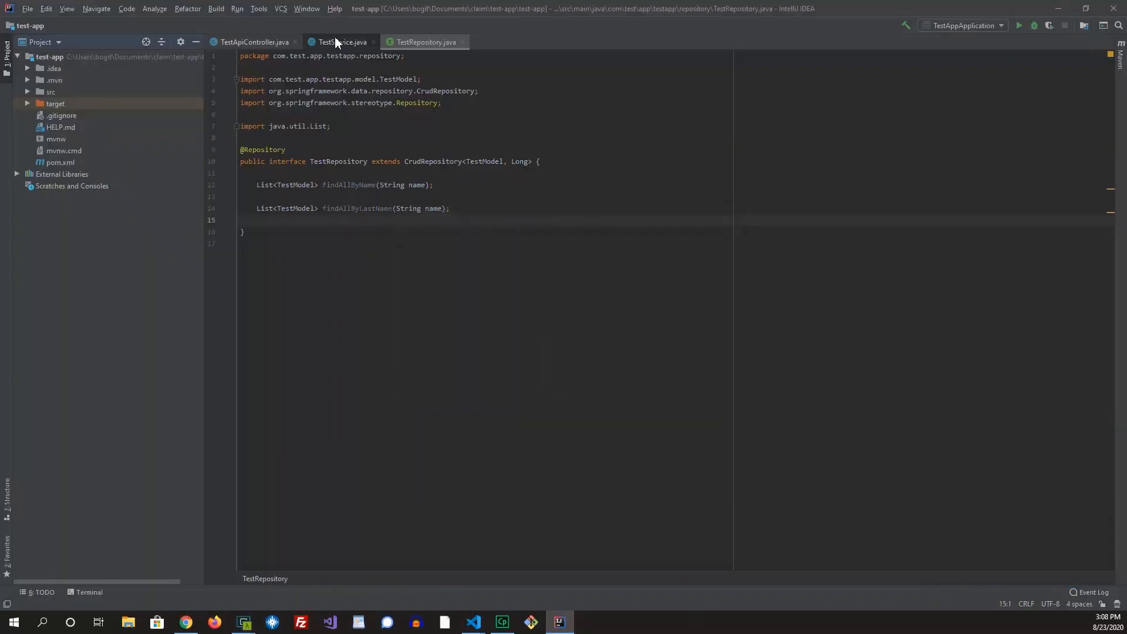
{"action": "left_click", "coordinate": [342, 42]}
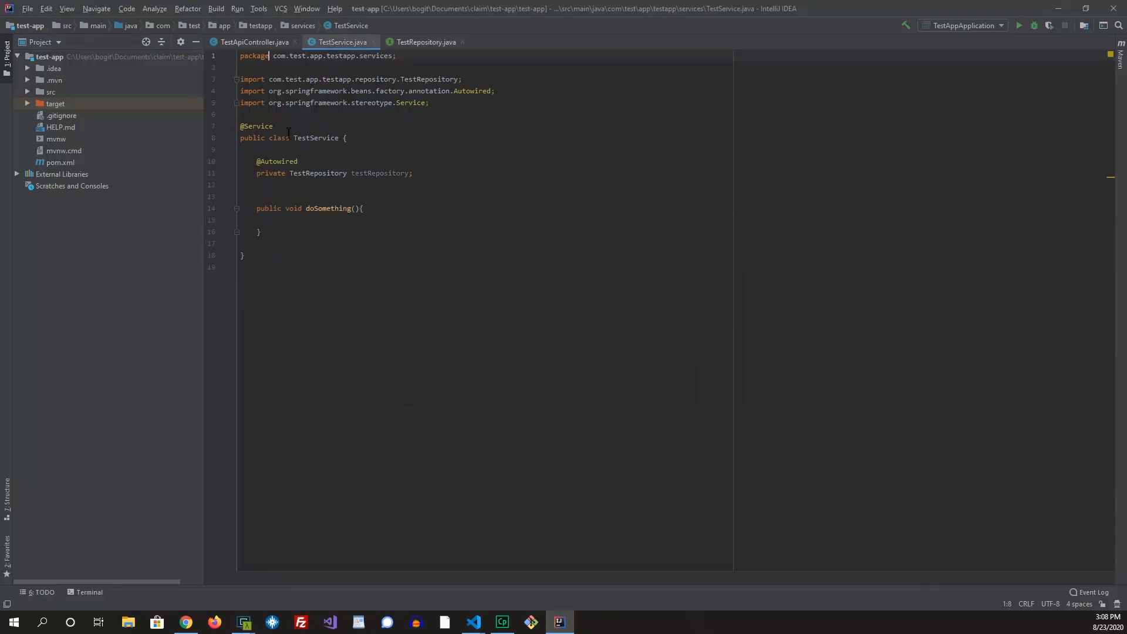
Show @A annotation completions in TestApiController.java, then minimise IntelliJ IDEA
{"action": "left_click", "coordinate": [252, 42]}
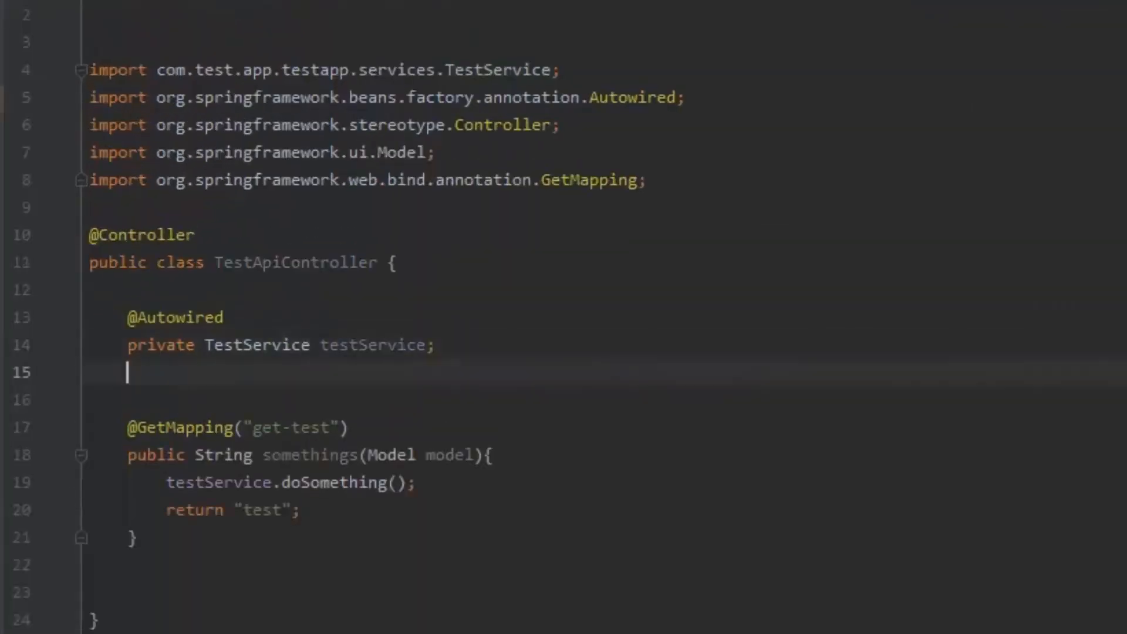
{"action": "type", "text": "@"}
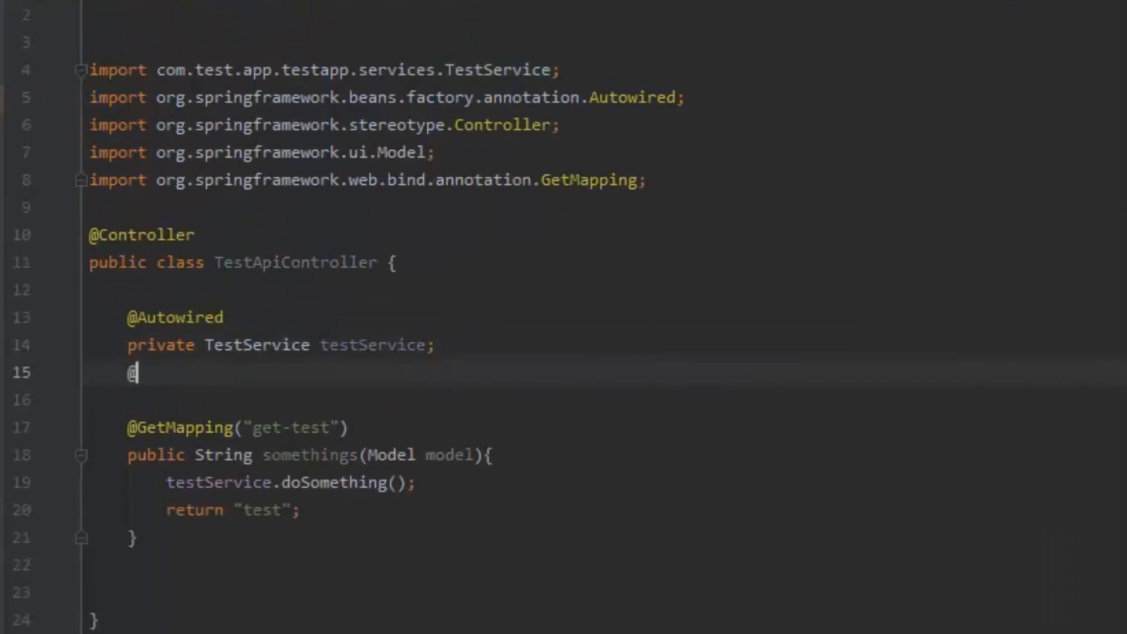
{"action": "type", "text": "A"}
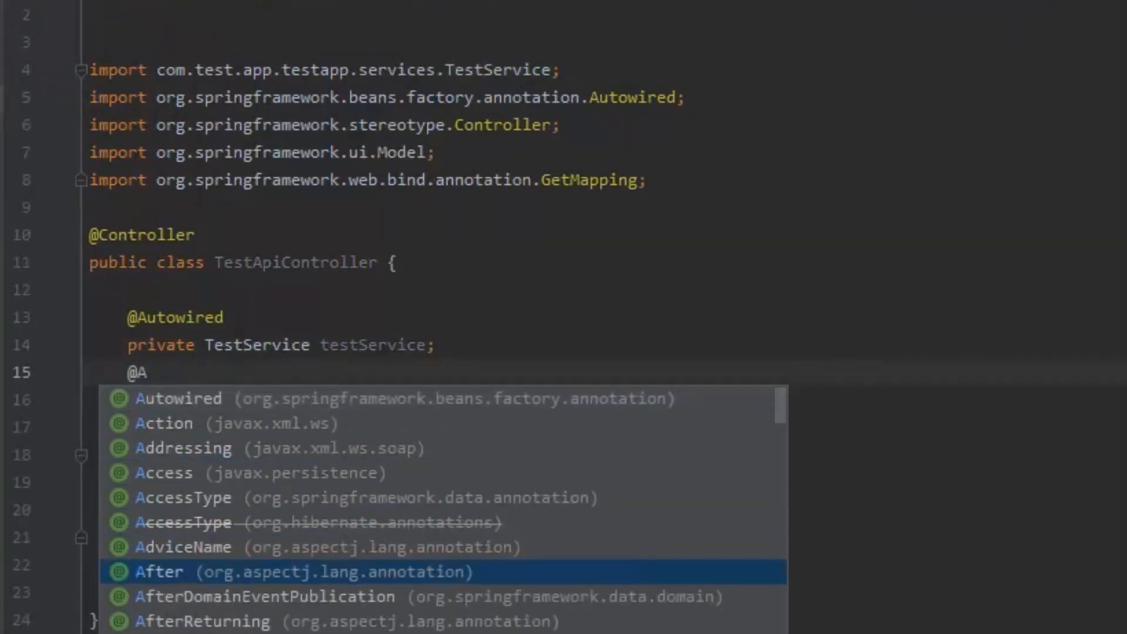
{"action": "scroll", "scroll_direction": "down", "scroll_amount": 3}
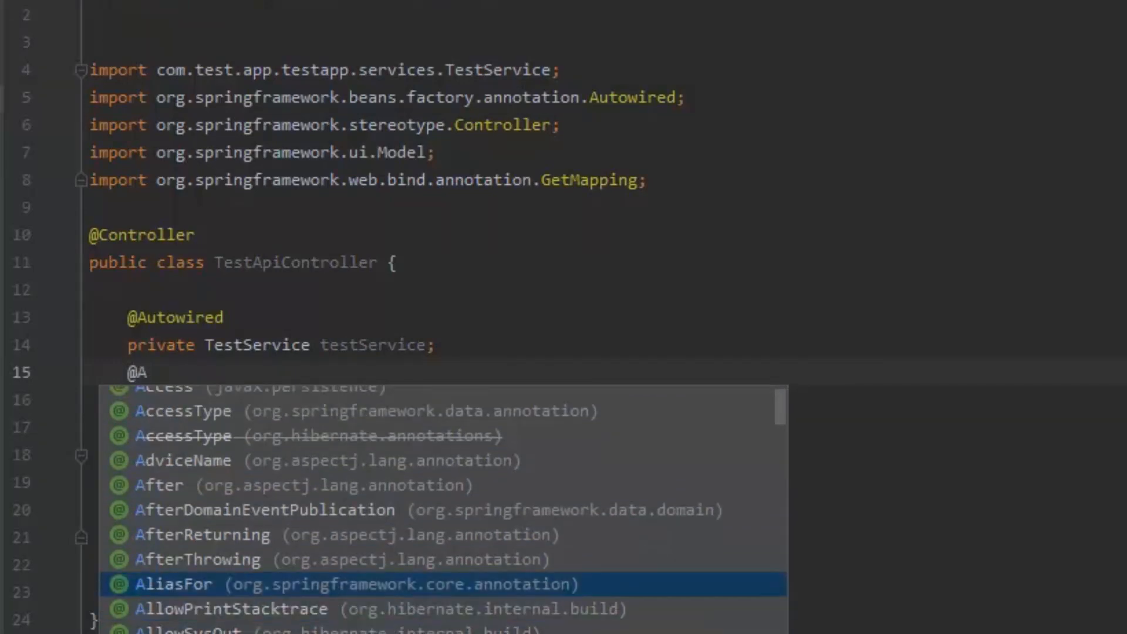
{"action": "scroll", "scroll_direction": "down", "scroll_amount": 3}
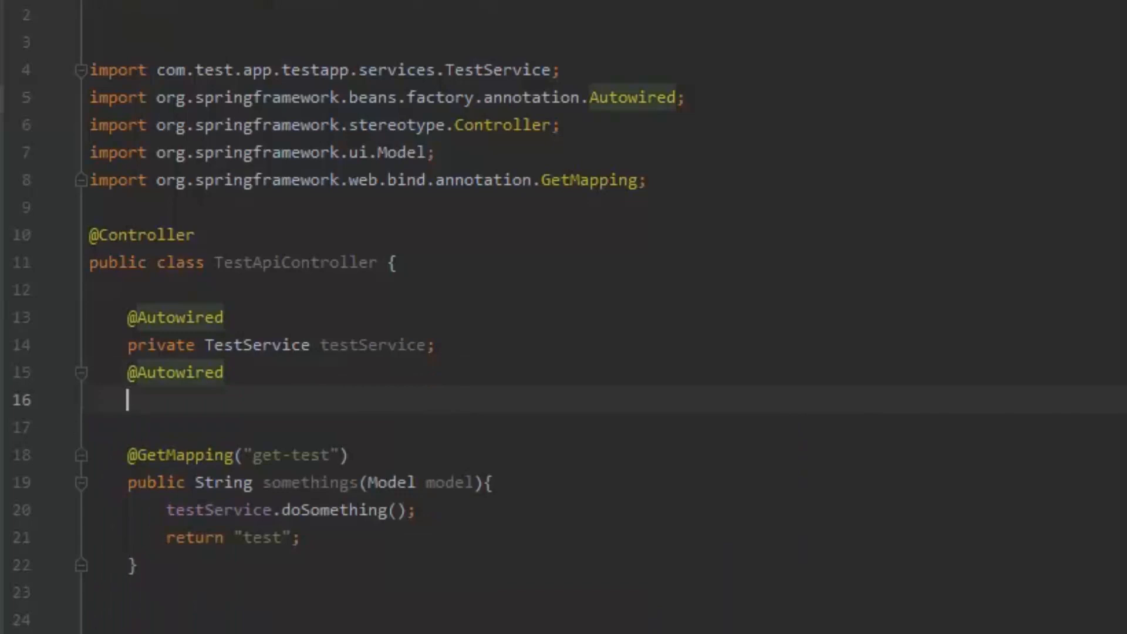
{"action": "type", "text": "pr"}
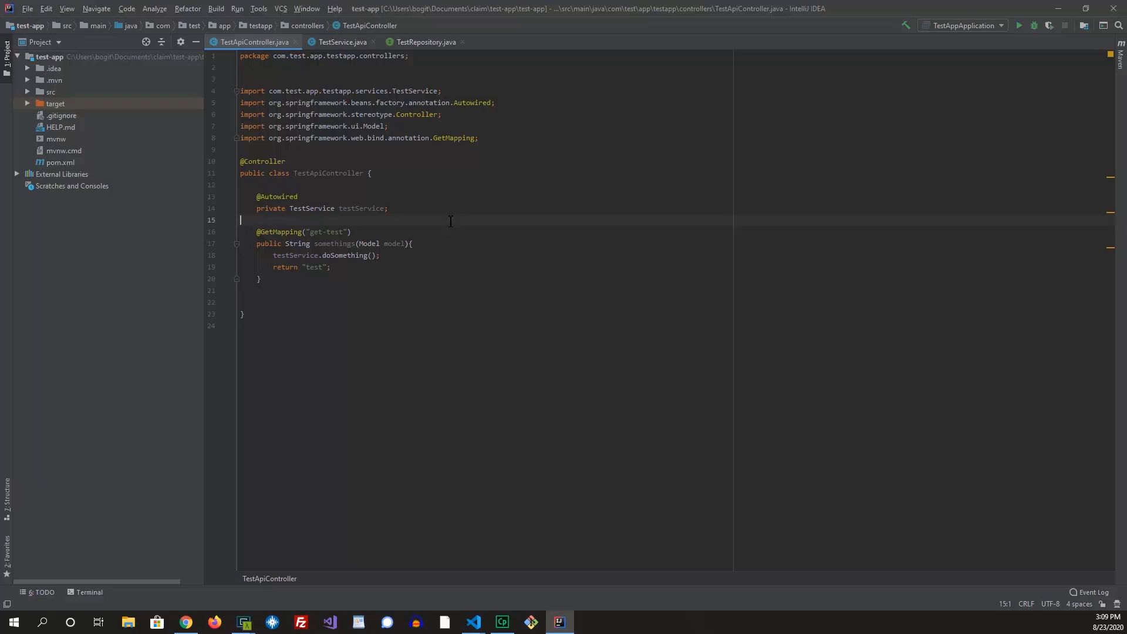
{"action": "mouse_move", "coordinate": [1092, 9]}
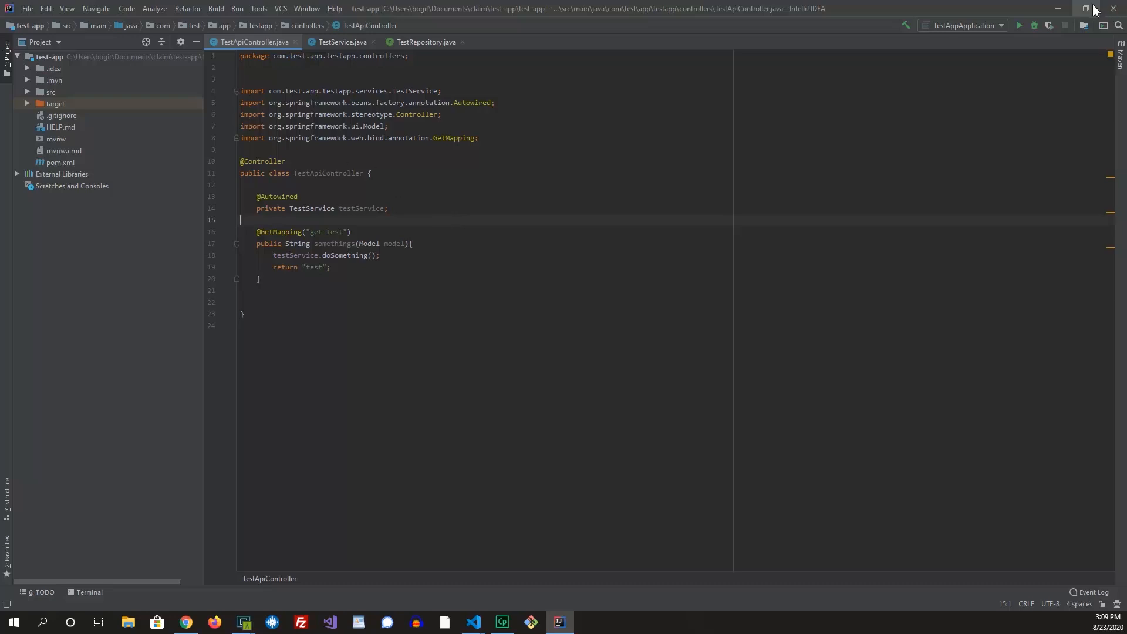
{"action": "left_click", "coordinate": [186, 622]}
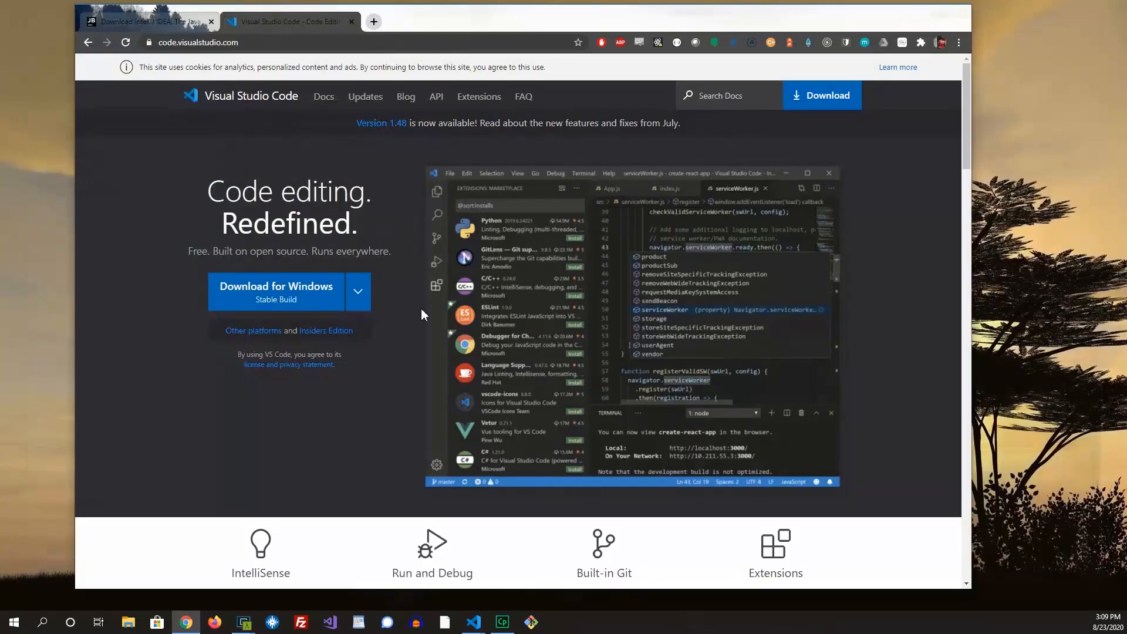
{"action": "mouse_move", "coordinate": [473, 622]}
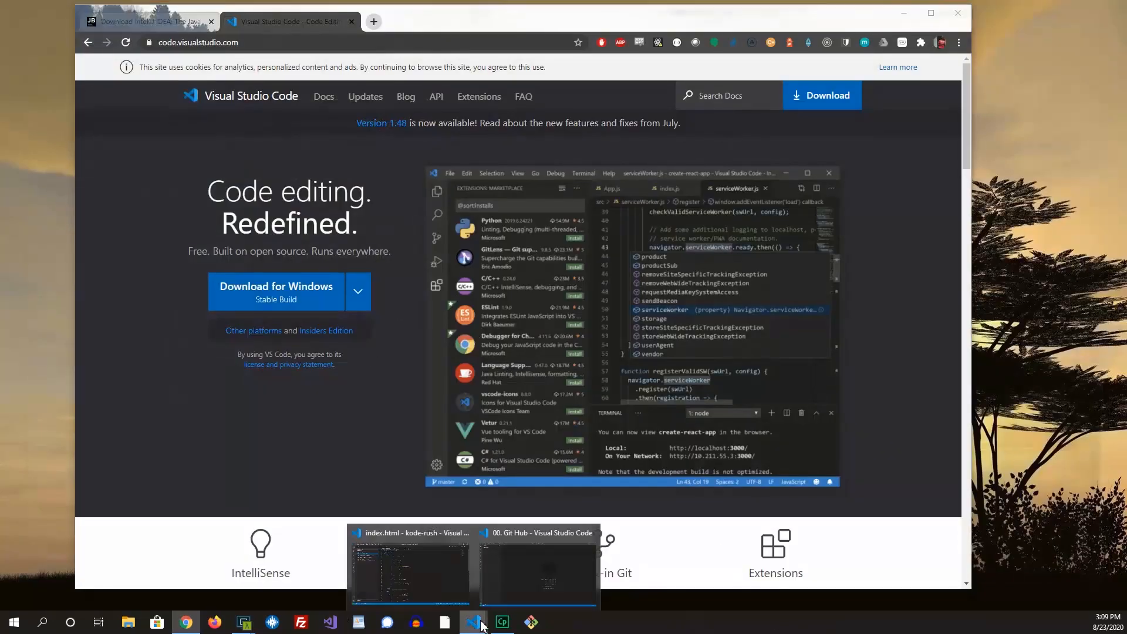
{"action": "left_click", "coordinate": [536, 572]}
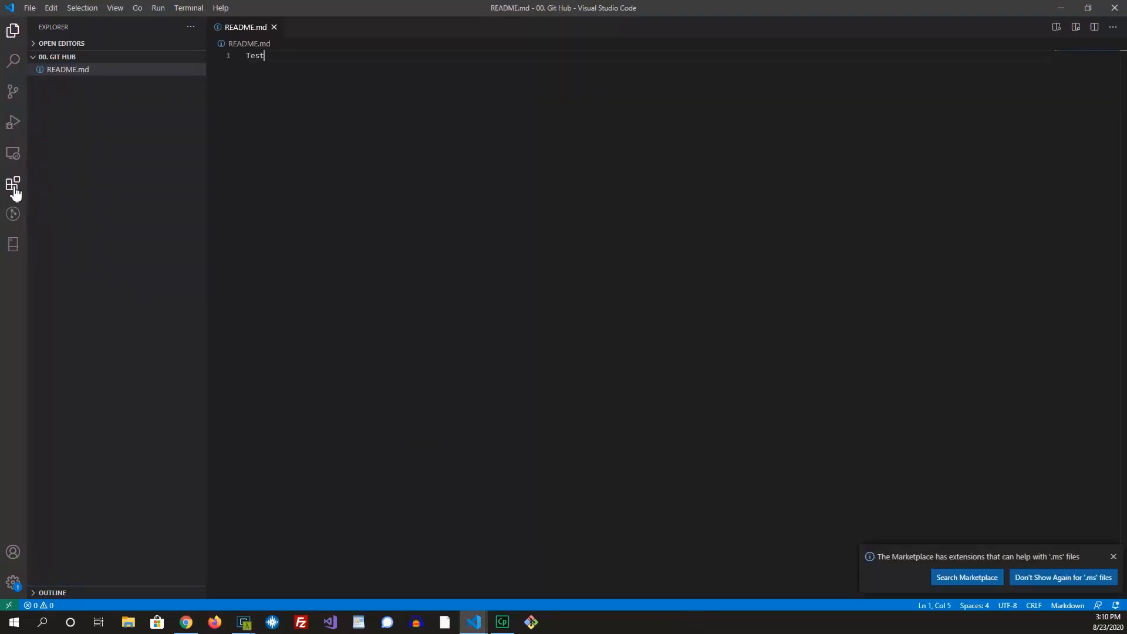
{"action": "mouse_move", "coordinate": [13, 183]}
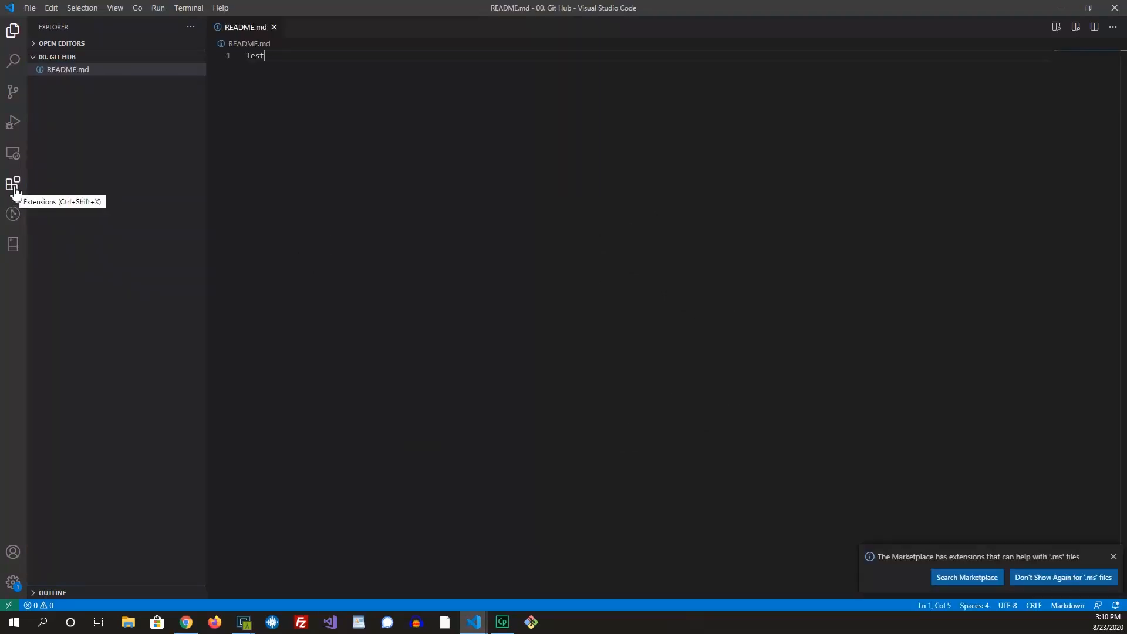
{"action": "mouse_move", "coordinate": [40, 198]}
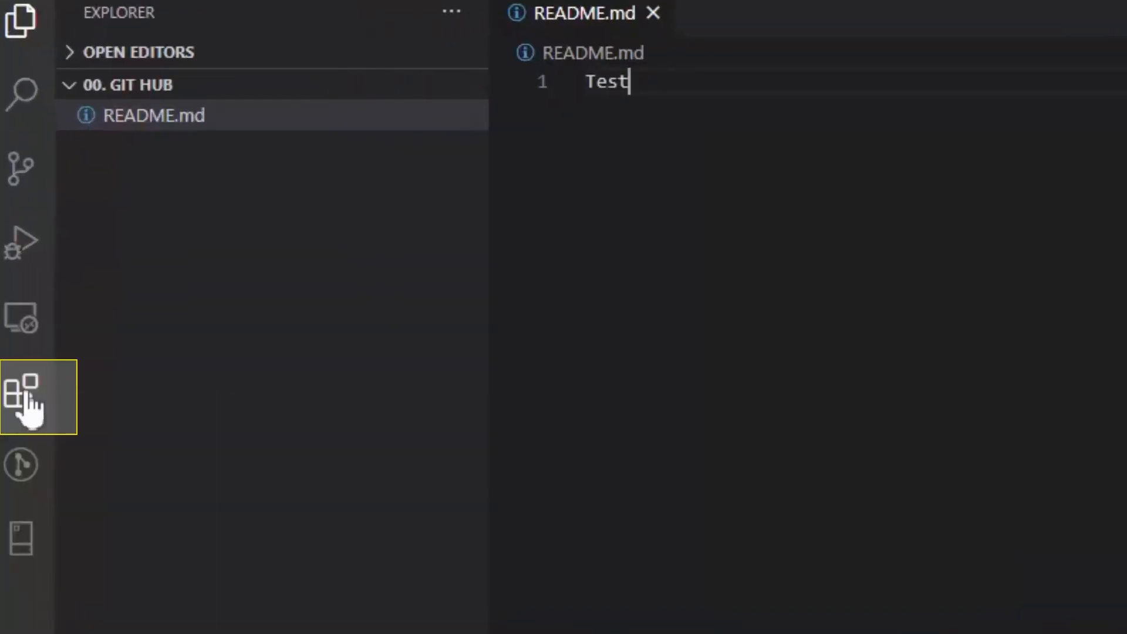
{"action": "left_click", "coordinate": [22, 392]}
{"action": "type", "text": "intellij"}
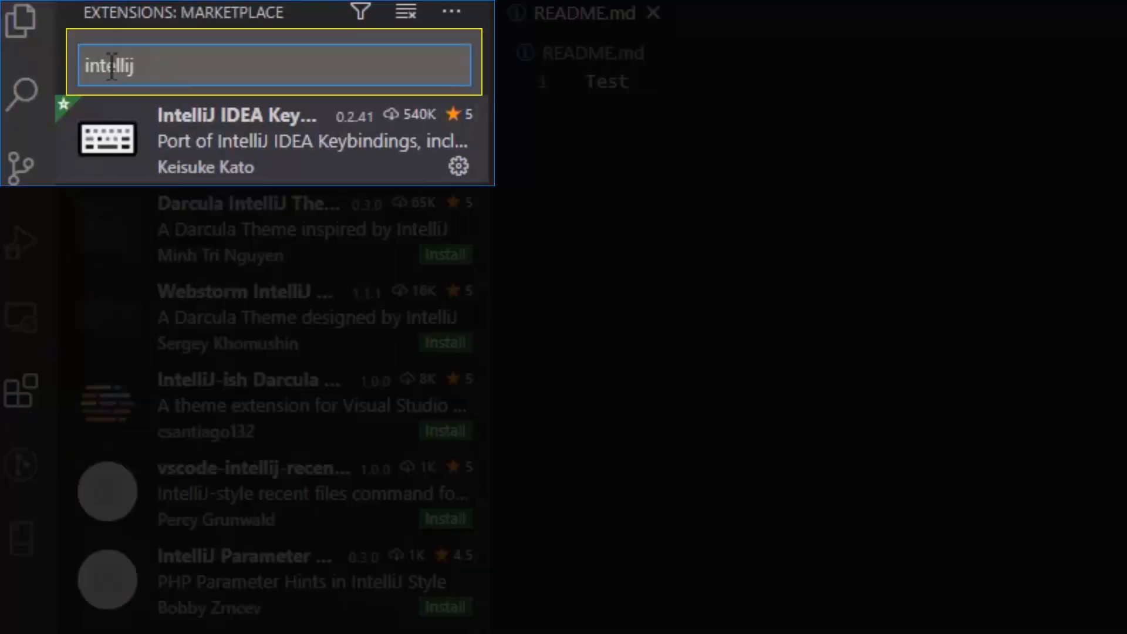
Open the IntelliJ IDEA Keybindings extension details from the 'intellij' search
{"action": "left_click", "coordinate": [273, 139]}
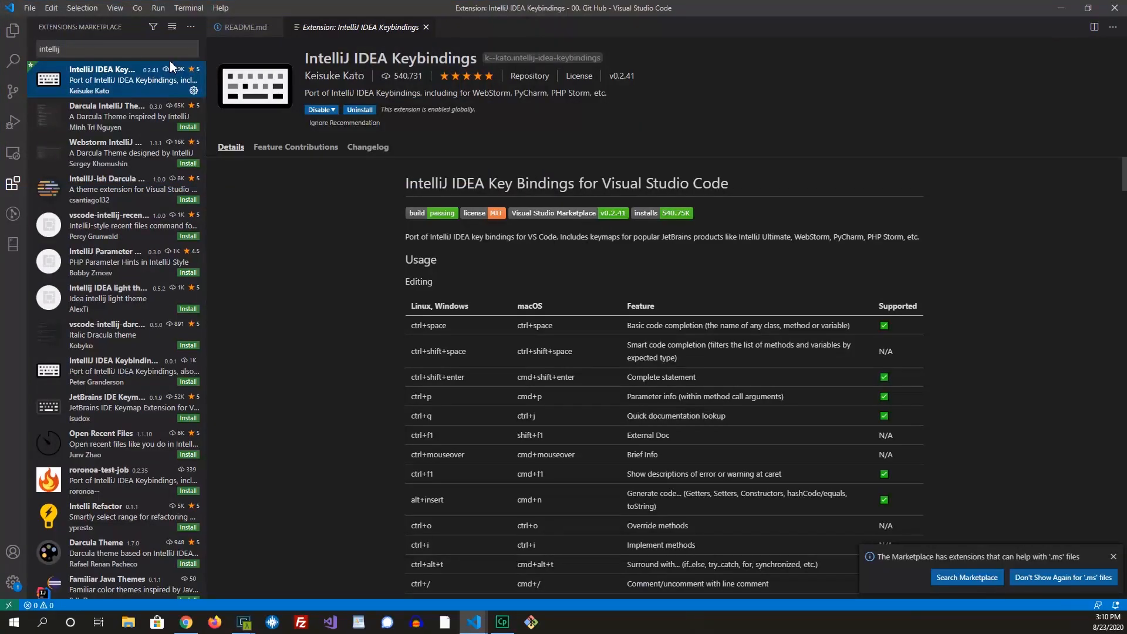
{"action": "mouse_move", "coordinate": [387, 85]}
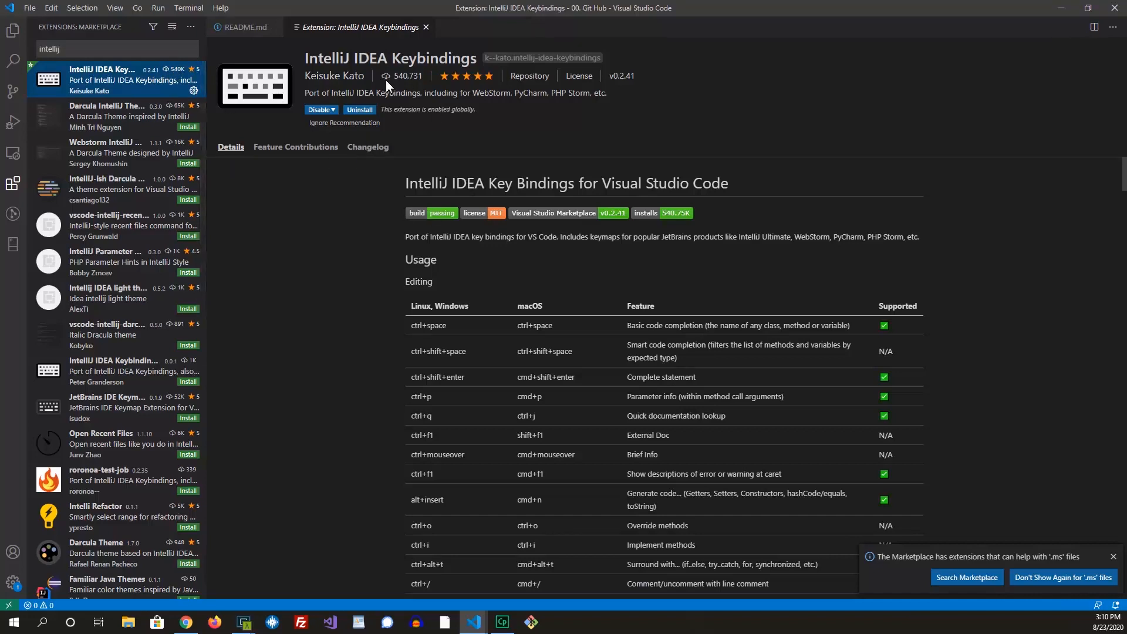
{"action": "mouse_move", "coordinate": [387, 77]}
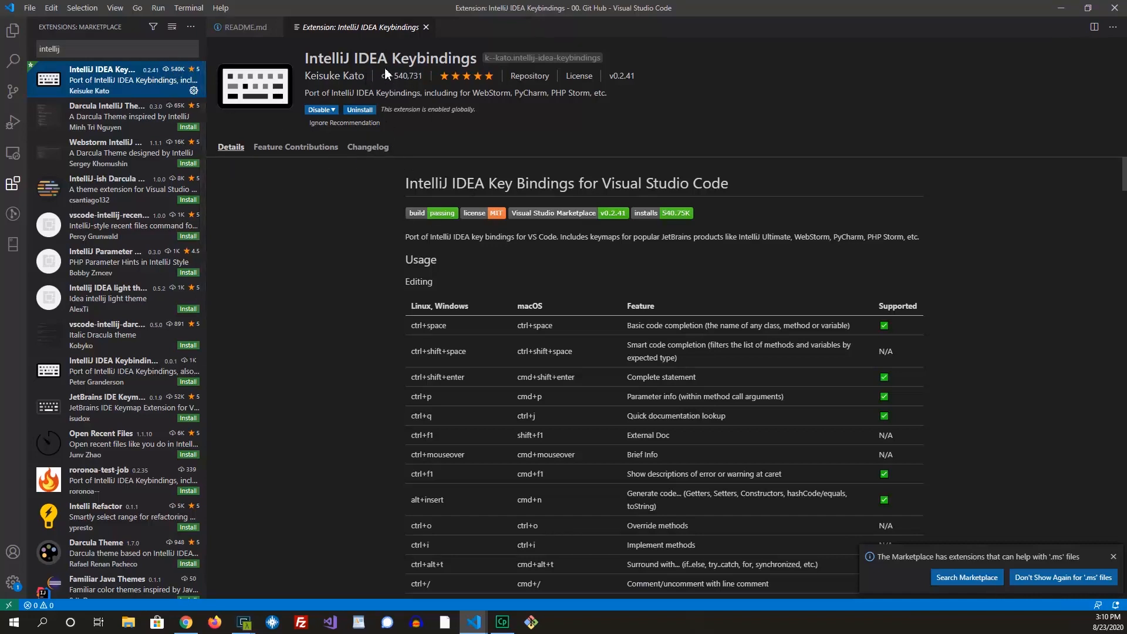
{"action": "mouse_move", "coordinate": [339, 214]}
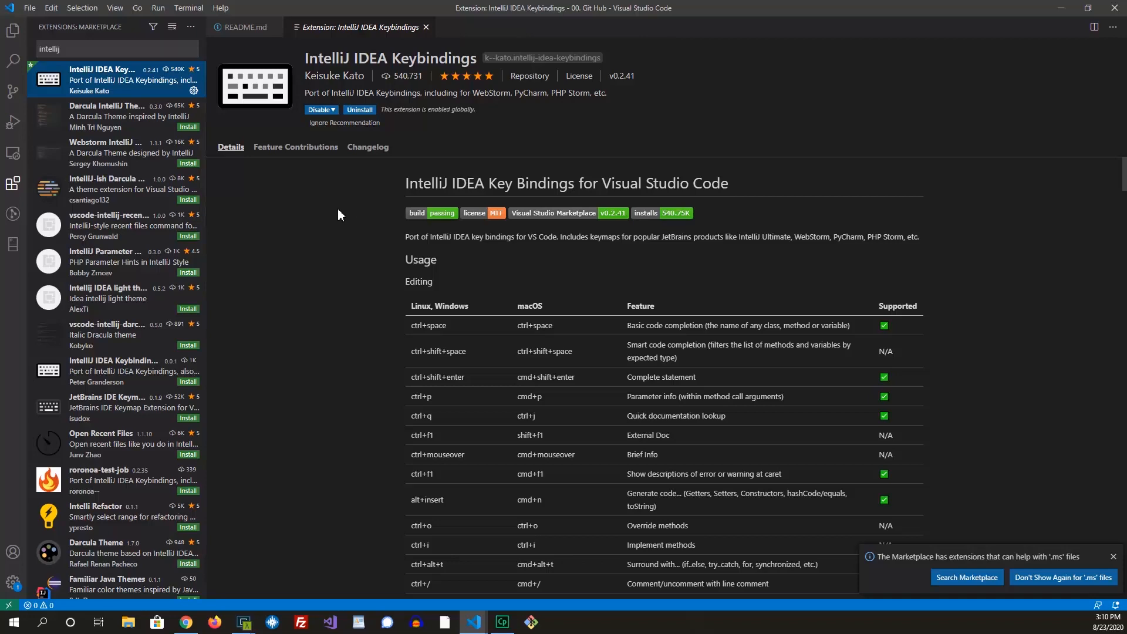
{"action": "mouse_move", "coordinate": [382, 220]}
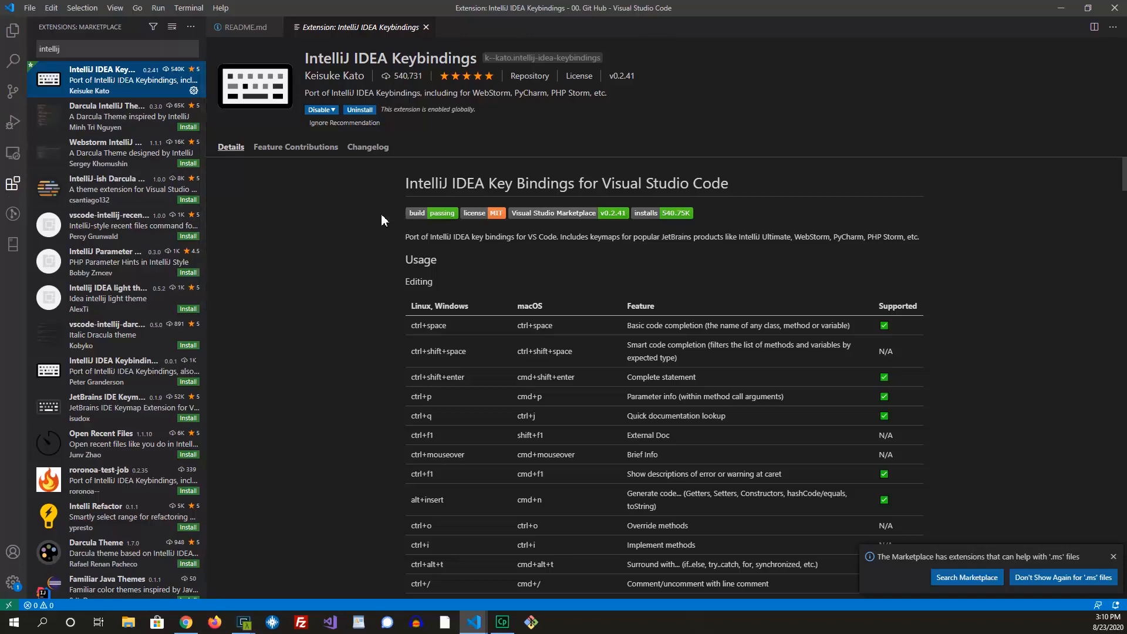
{"action": "mouse_move", "coordinate": [360, 231]}
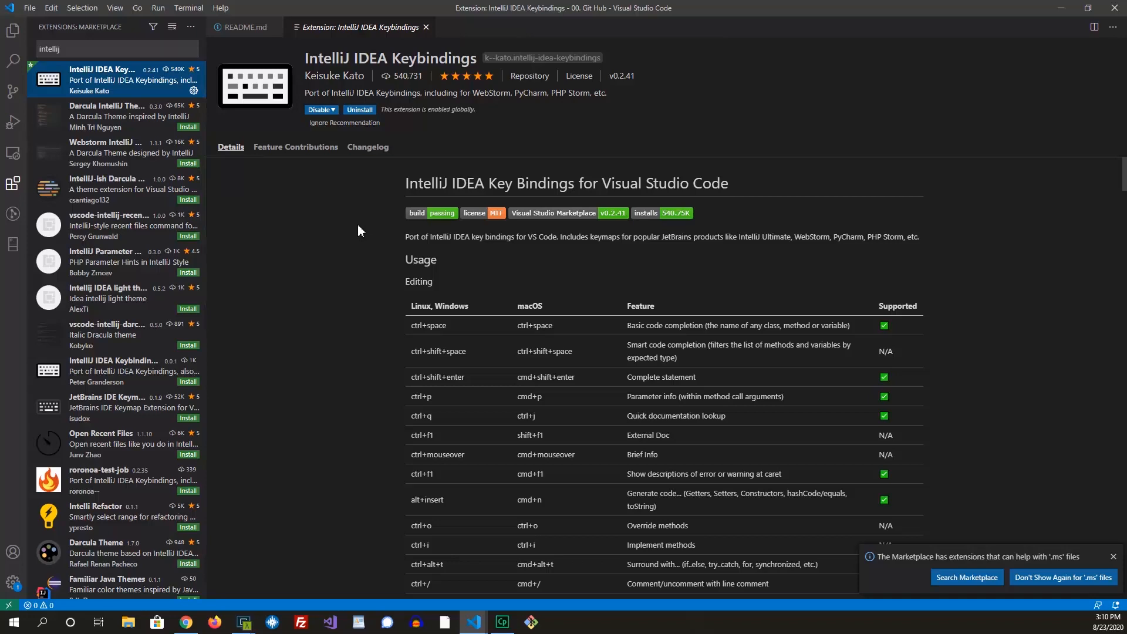
{"action": "mouse_move", "coordinate": [352, 230]}
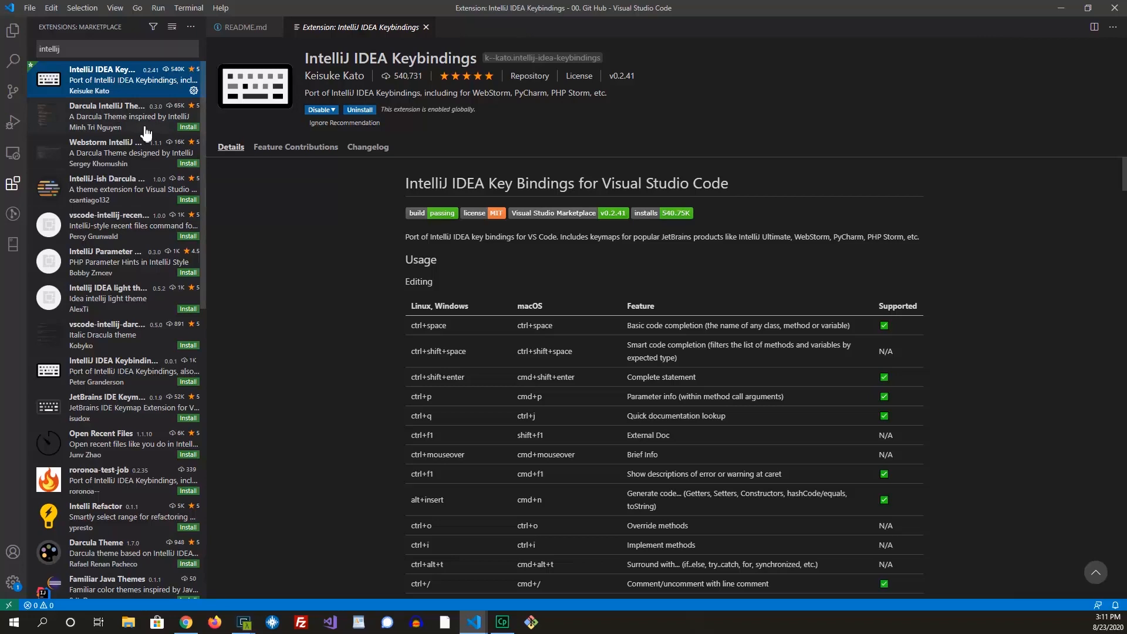
View Darcula IntelliJ Theme details and correct the extension search to 'mon'
{"action": "left_click", "coordinate": [115, 116]}
{"action": "type", "text": "monakai"}
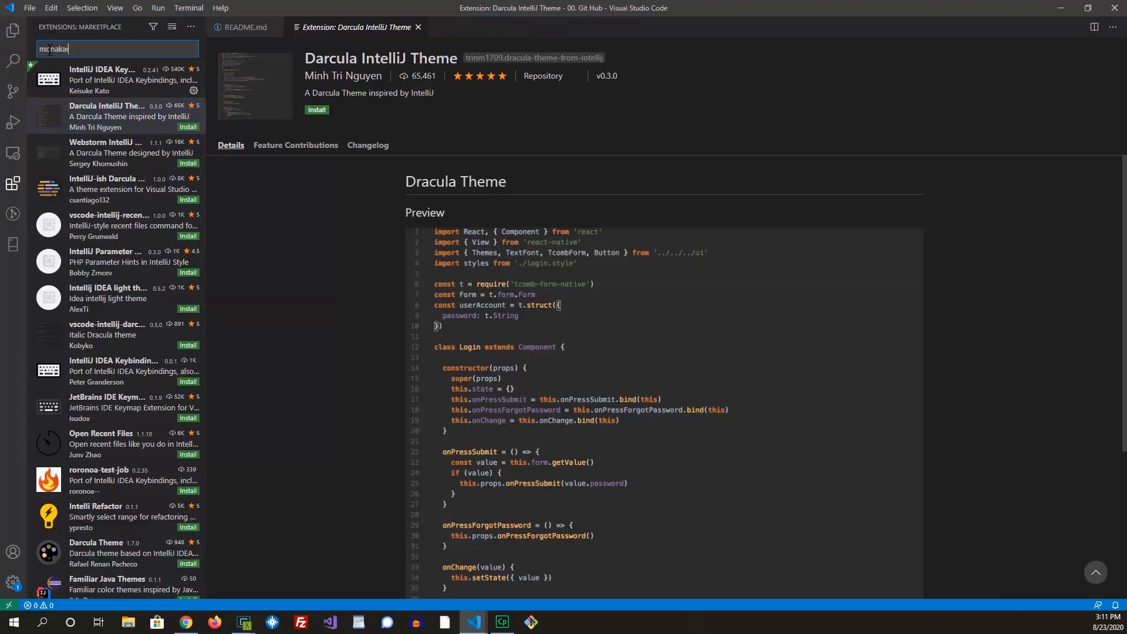
{"action": "key", "text": "BackSpace"}
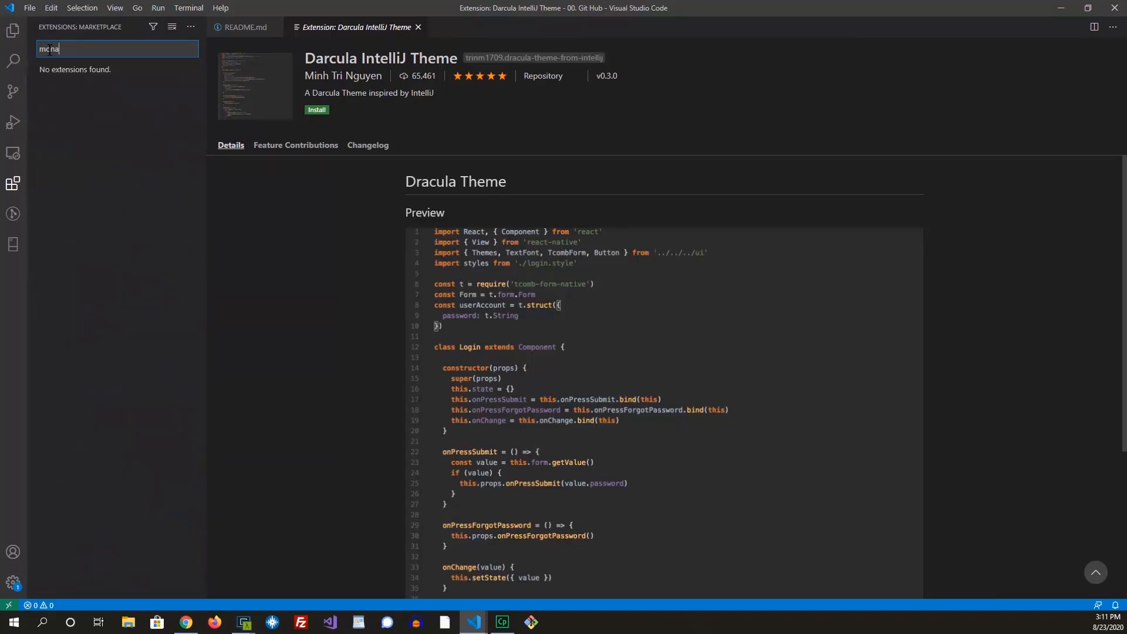
{"action": "type", "text": "o"}
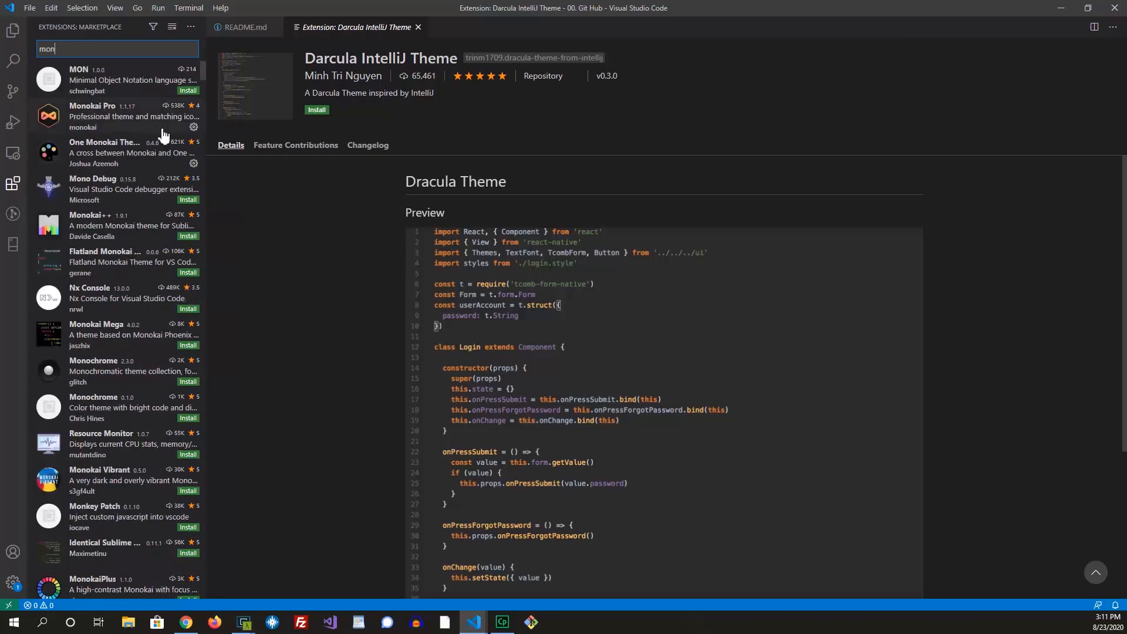
Open Monokai Pro's details and scroll through its file icon previews
{"action": "left_click", "coordinate": [115, 116]}
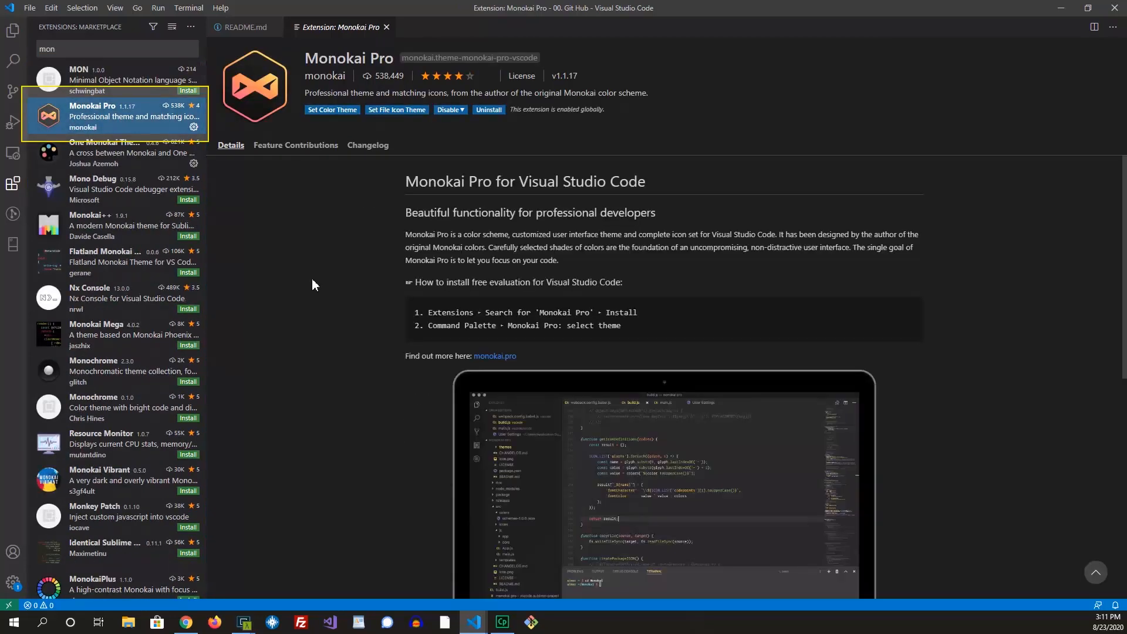
{"action": "scroll", "scroll_direction": "down", "scroll_amount": 3}
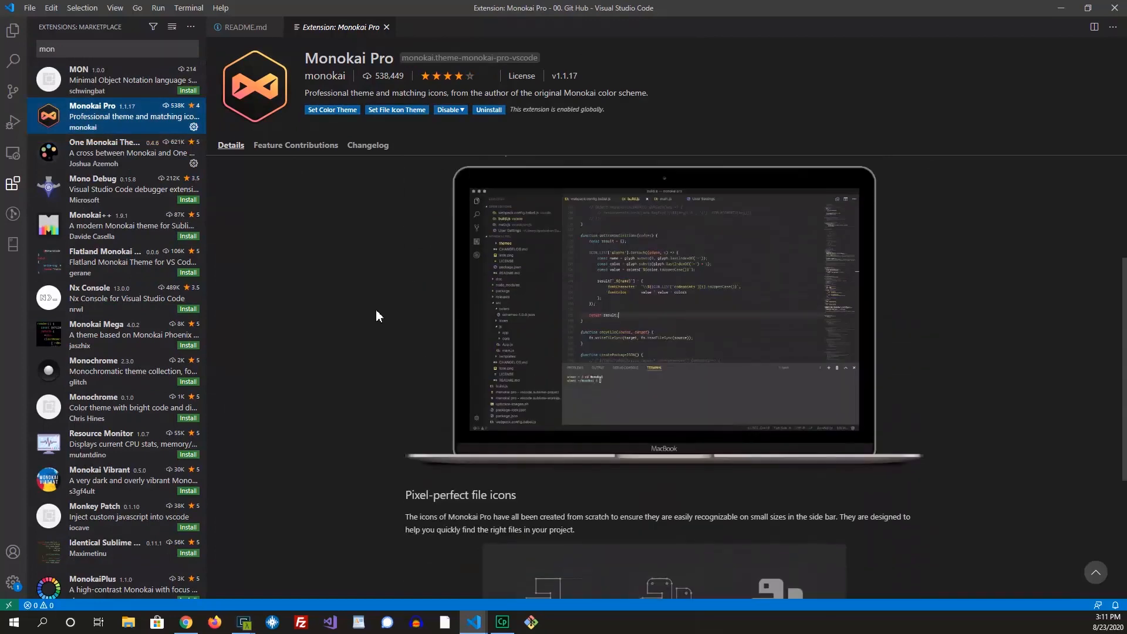
{"action": "scroll", "scroll_direction": "up", "scroll_amount": 3}
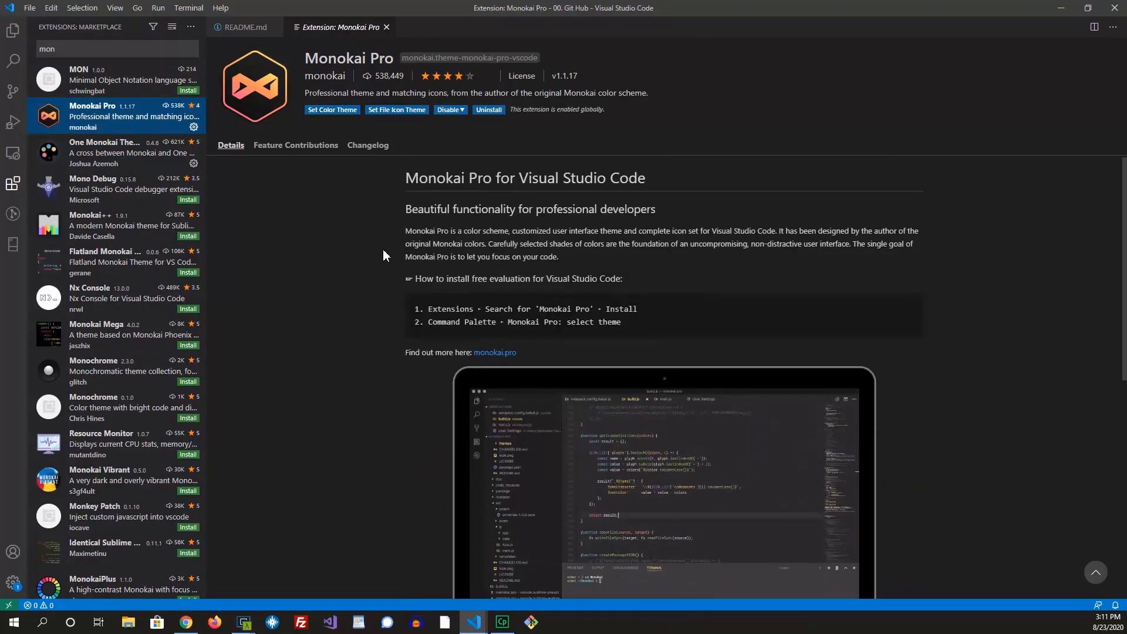
{"action": "mouse_move", "coordinate": [395, 336]}
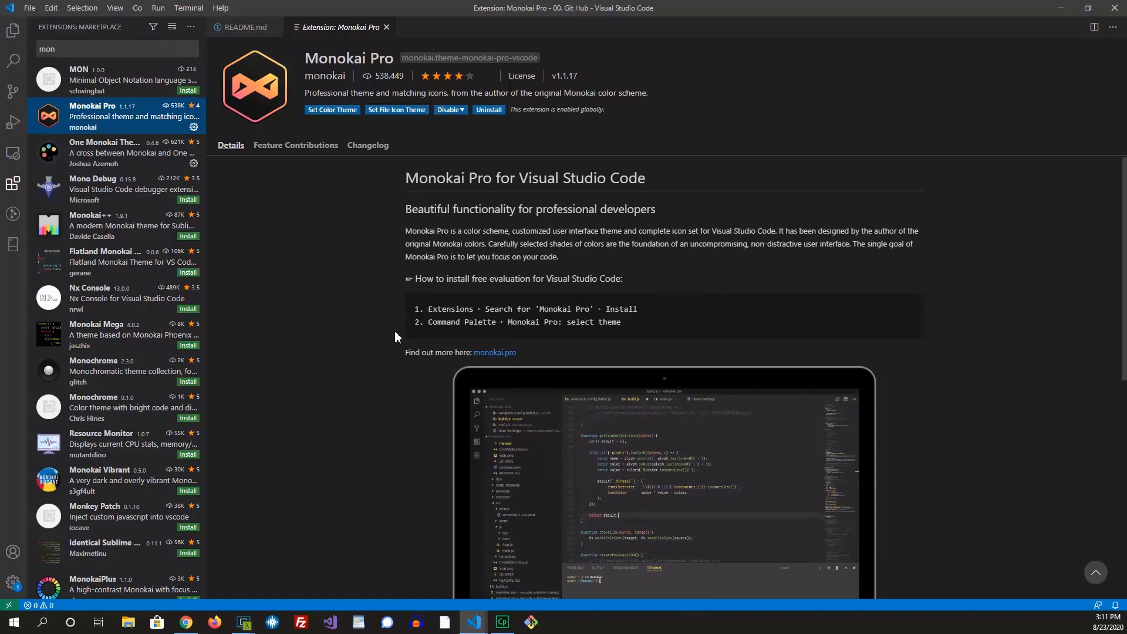
{"action": "scroll", "scroll_direction": "down", "scroll_amount": 3}
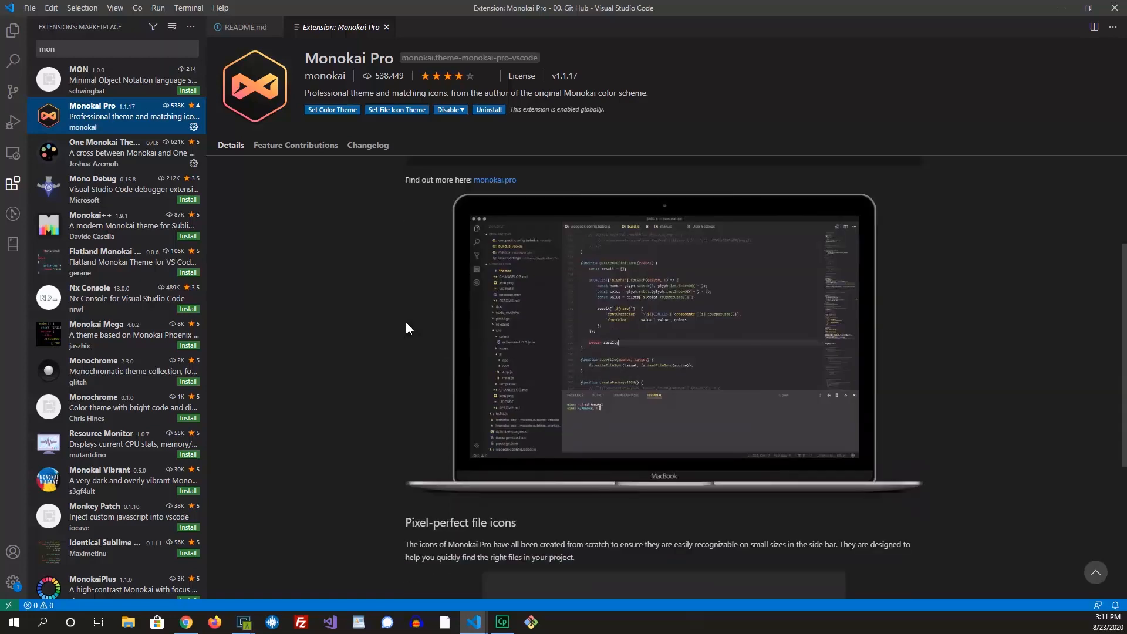
{"action": "mouse_move", "coordinate": [419, 356]}
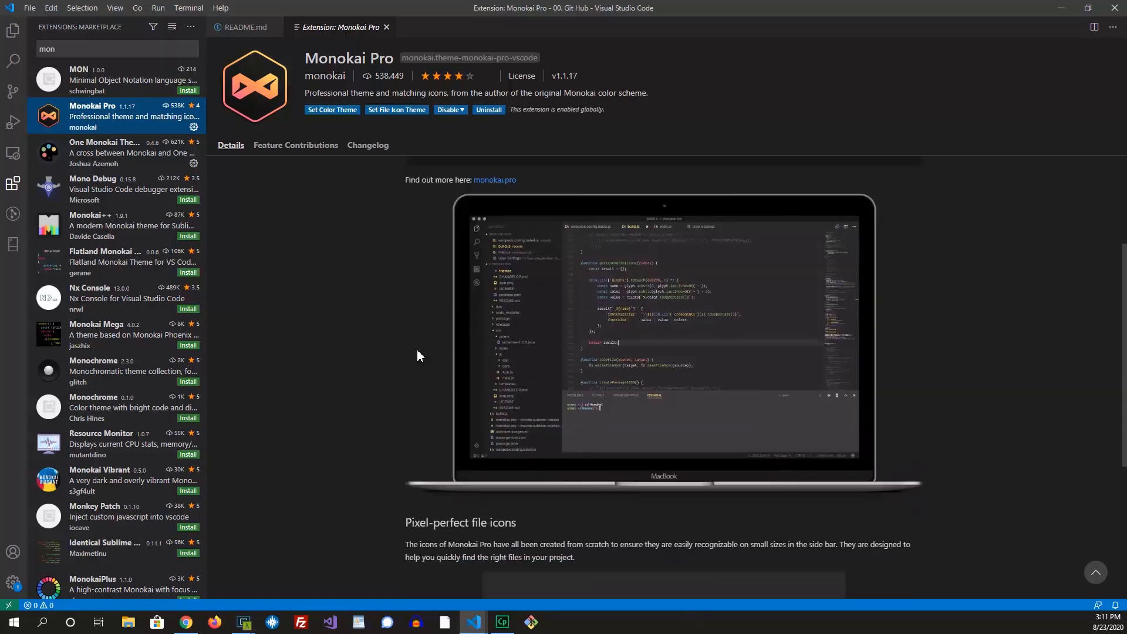
{"action": "mouse_move", "coordinate": [401, 299]}
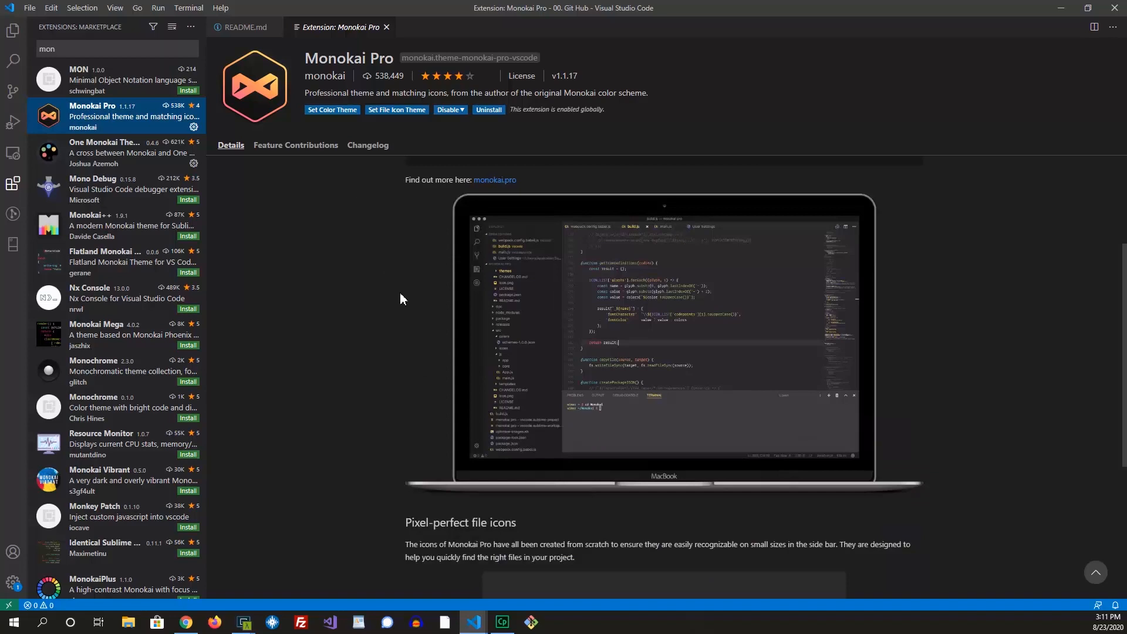
{"action": "scroll", "scroll_direction": "down", "scroll_amount": 3}
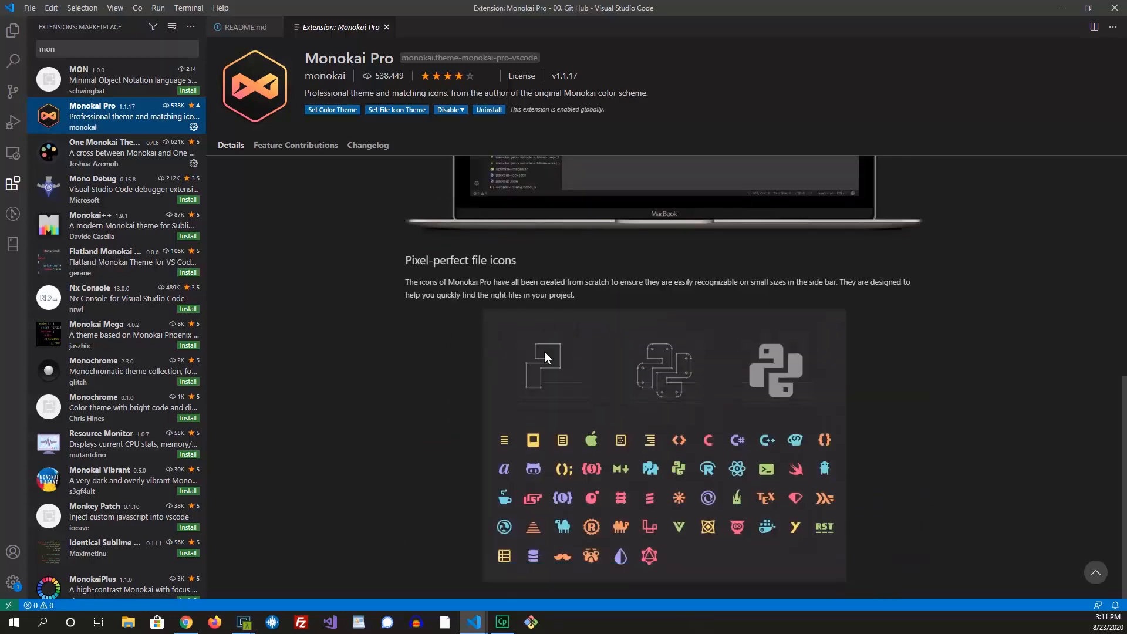